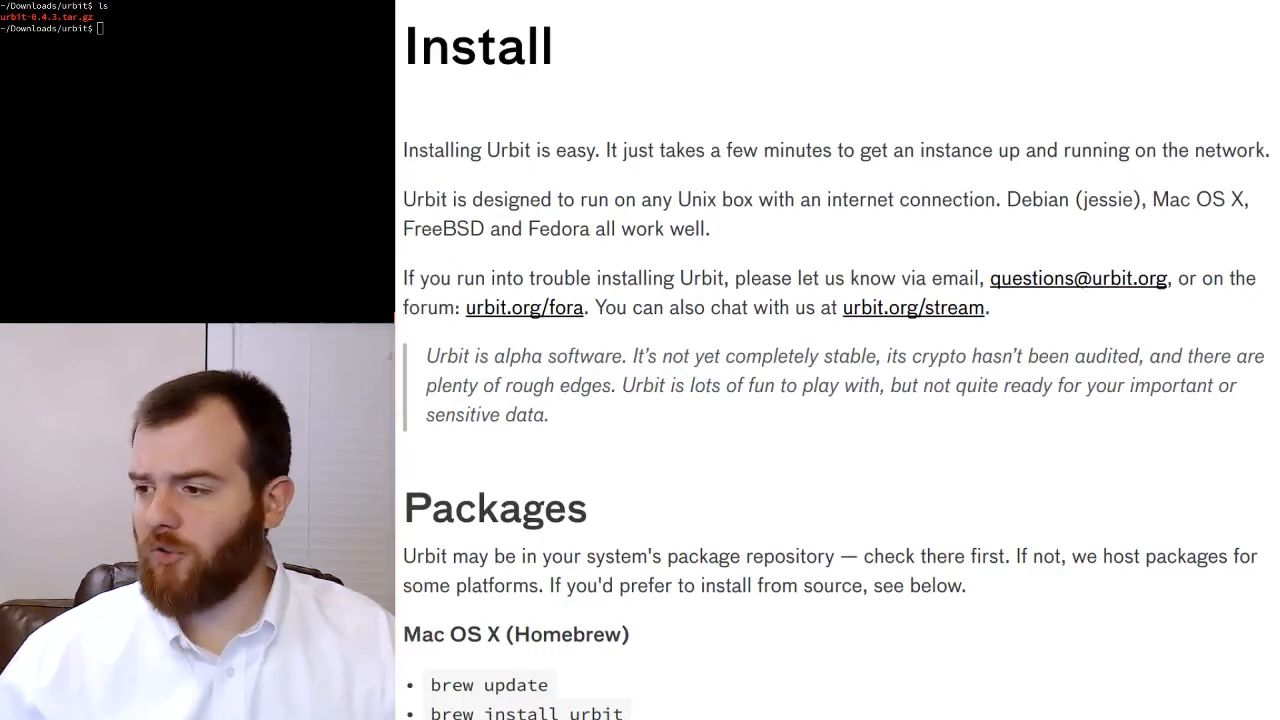
# - Scroll the Install page past Packages and Source to the Dependencies one-liners
pyautogui.scroll(-3)
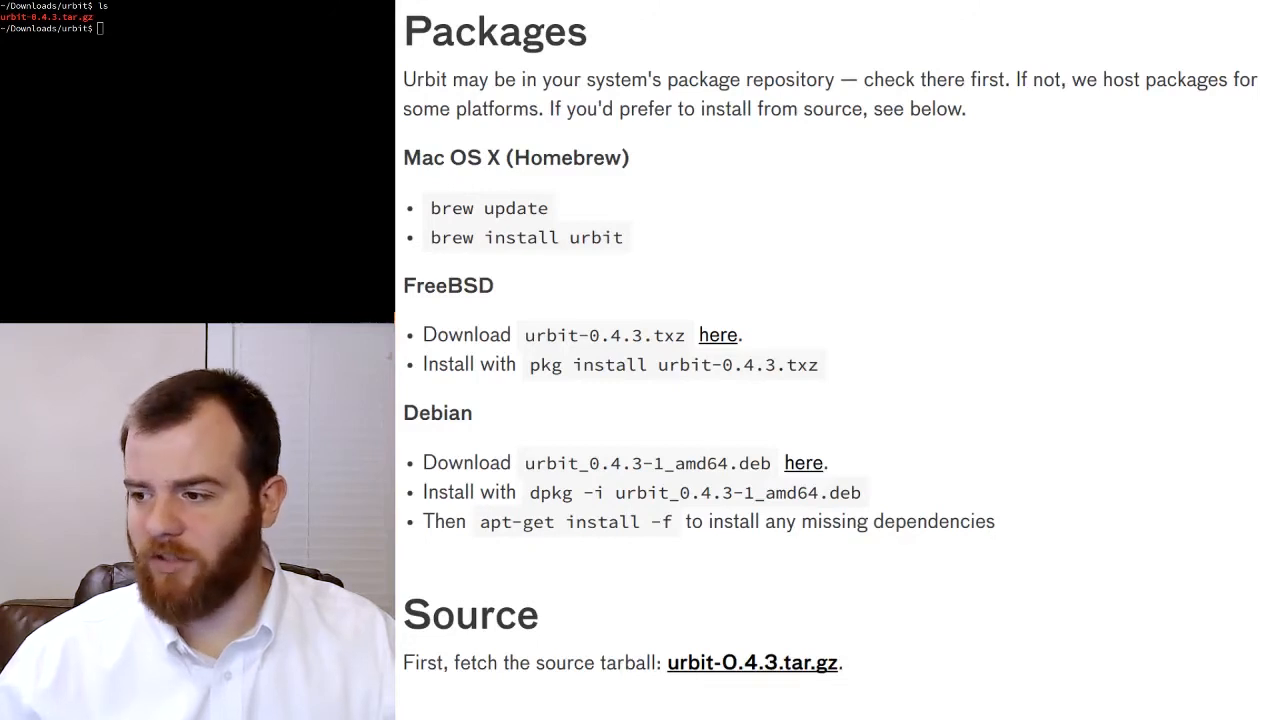
pyautogui.scroll(-3)
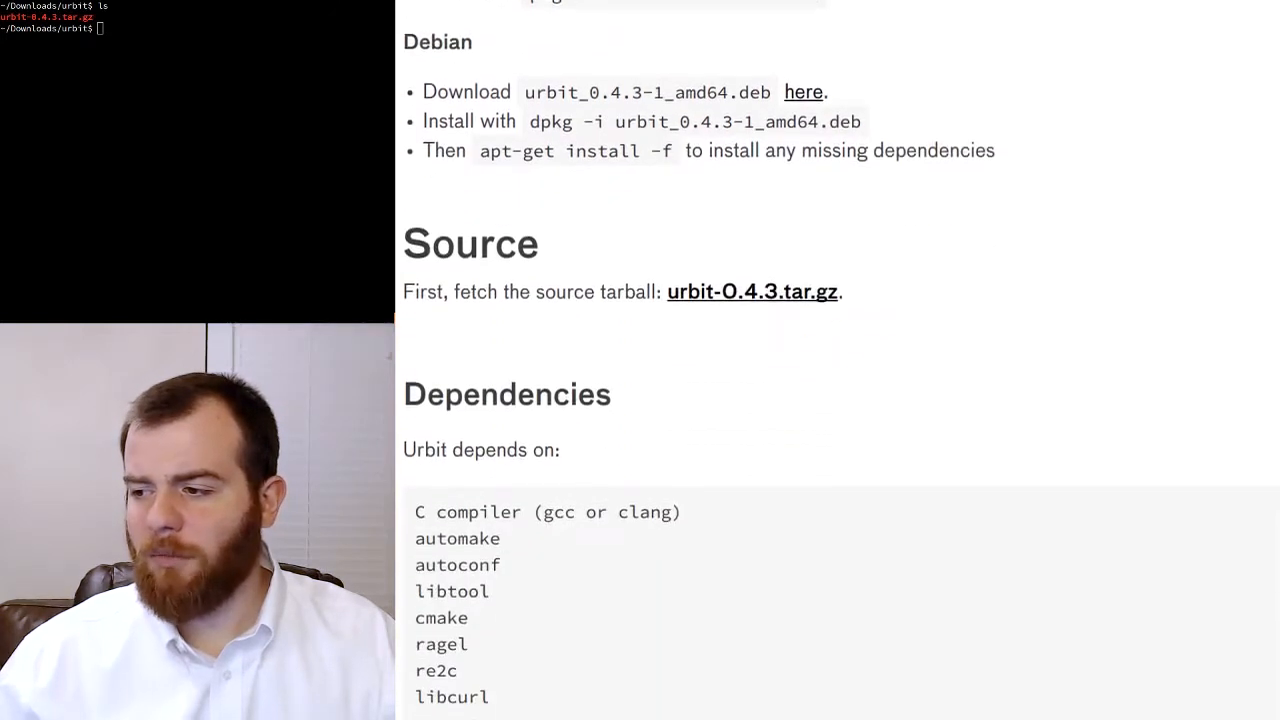
pyautogui.scroll(-3)
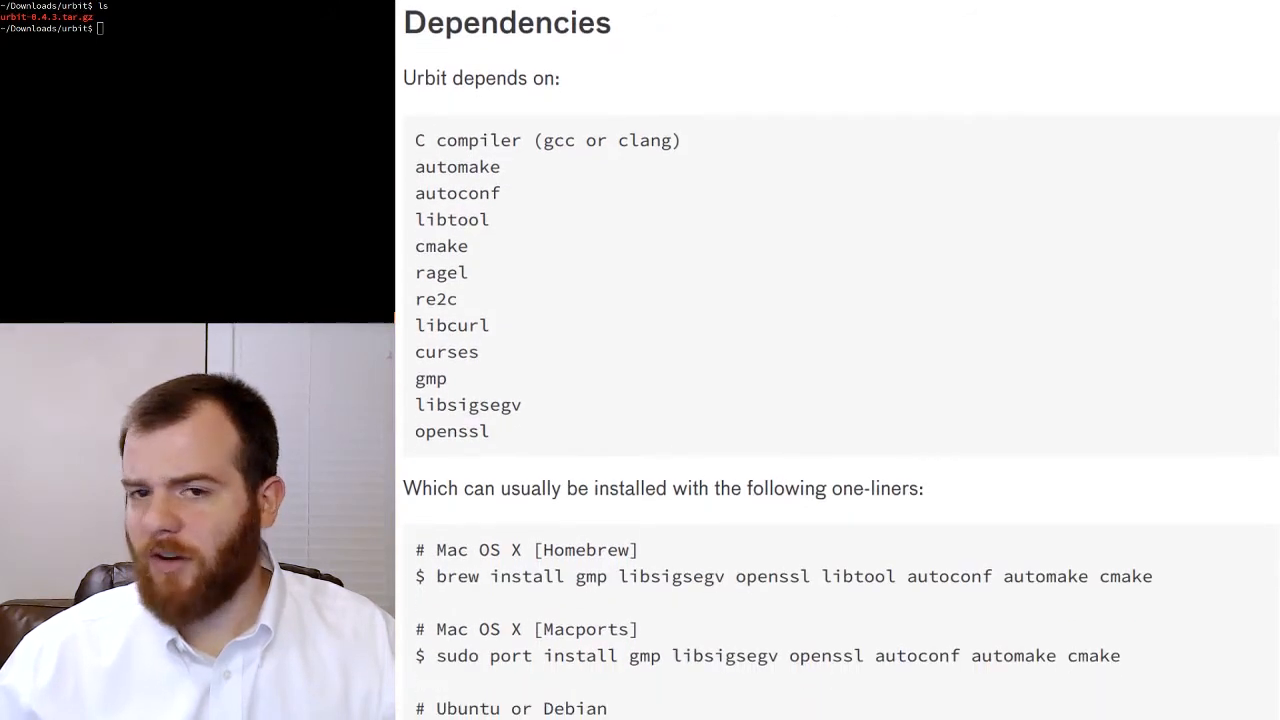
pyautogui.scroll(-3)
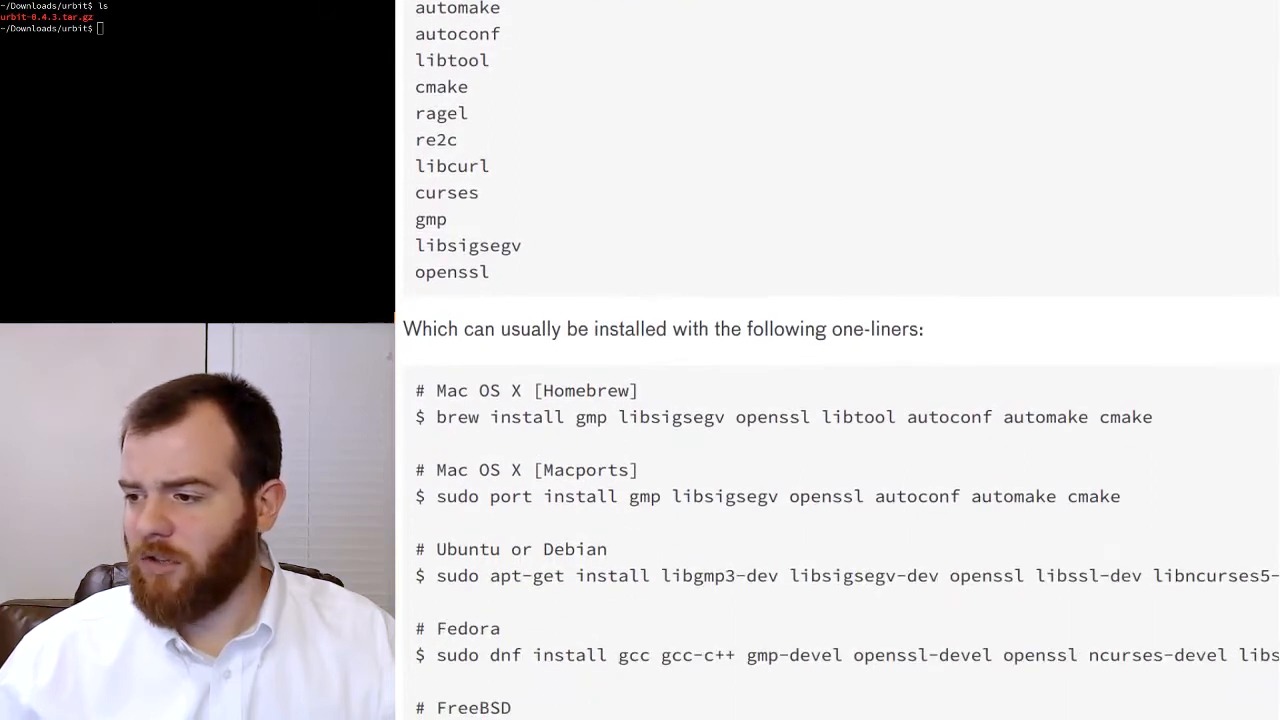
pyautogui.scroll(-3)
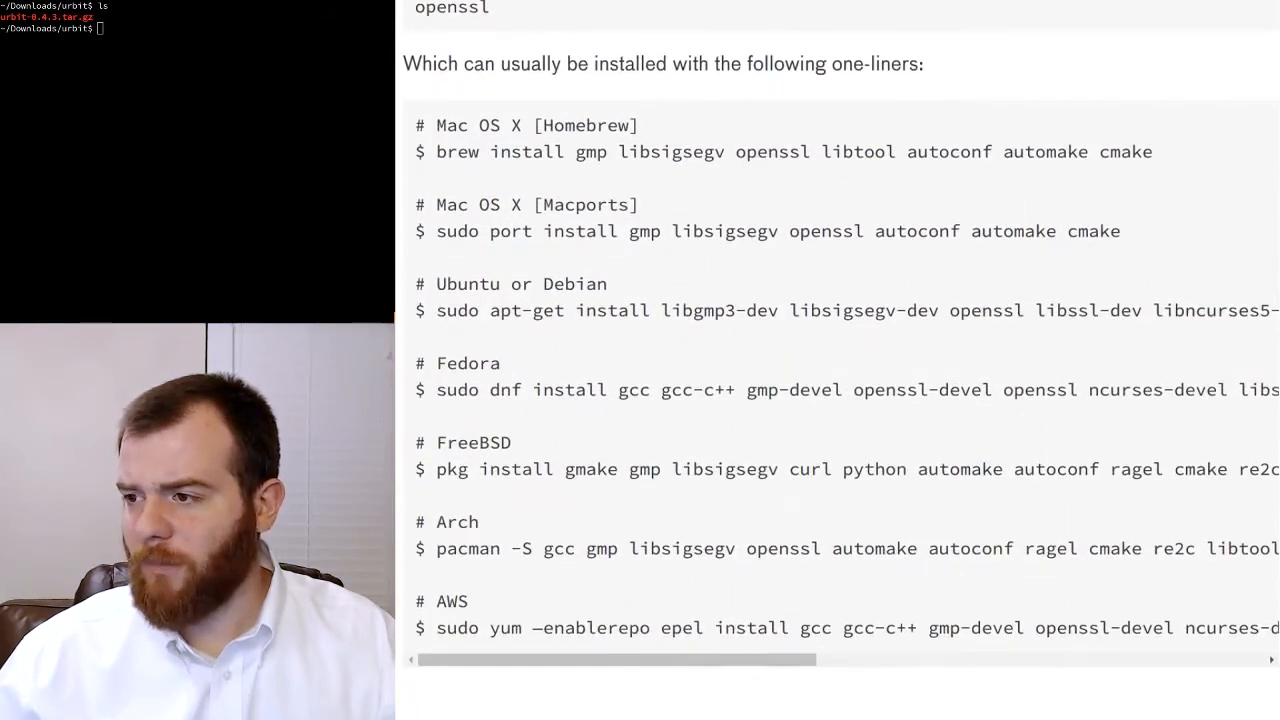
pyautogui.scroll(-3)
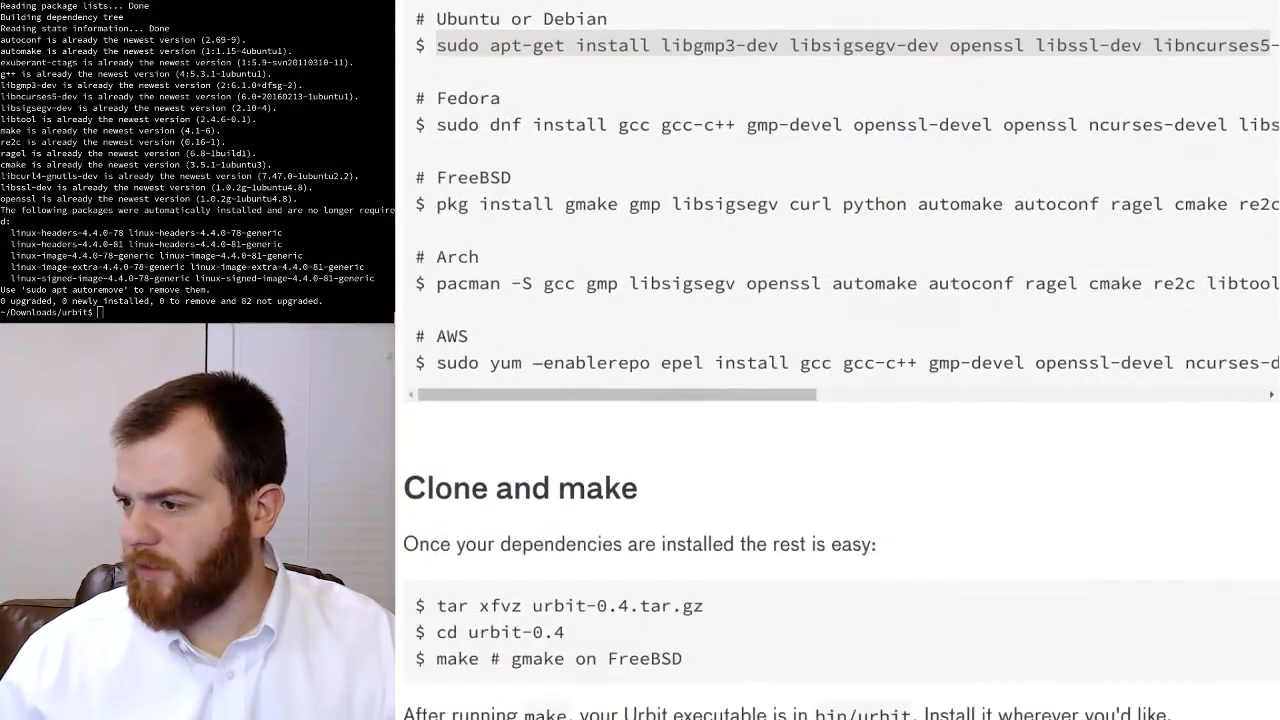
# - Scroll the docs down toward the Clone and make section
pyautogui.scroll(-3)
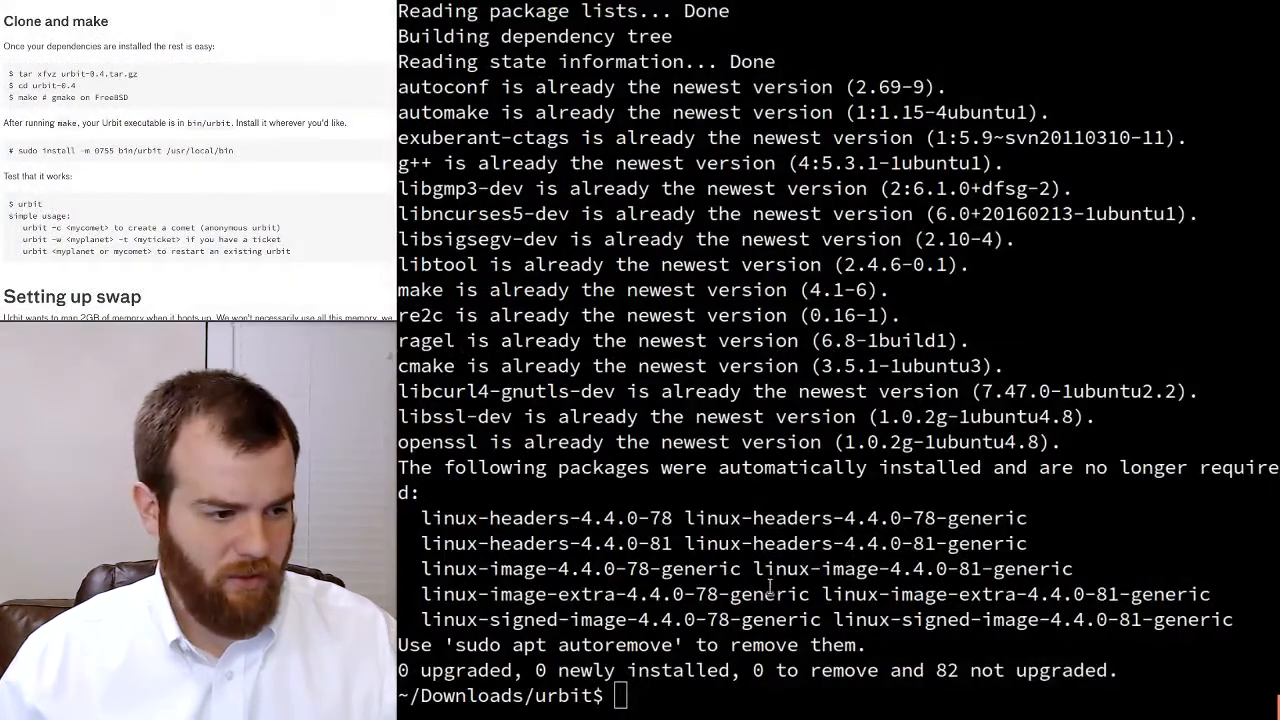
# - Extract urbit-0.4.3.tar.gz, cd into urbit-0.4.3, list it, and run make
pyautogui.write('tar xfvz urbit-0.4.3.tar.gz')
pyautogui.write('ls')
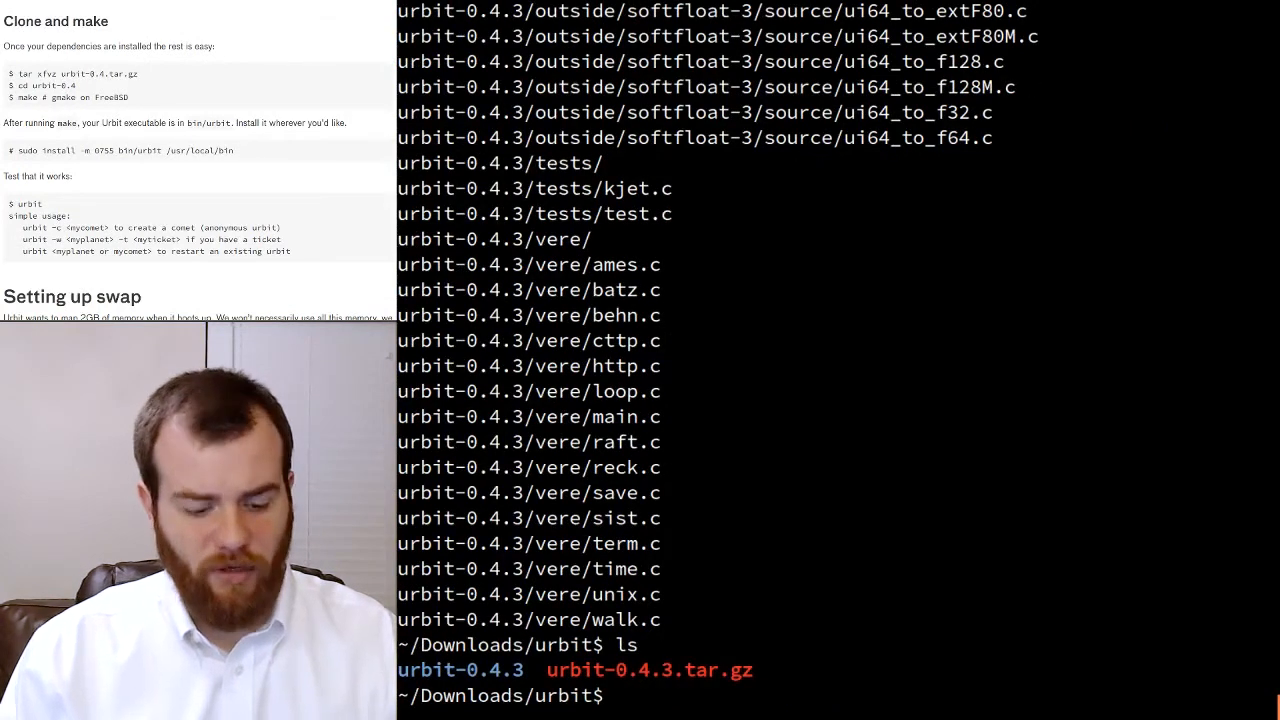
pyautogui.write('cd urbit')
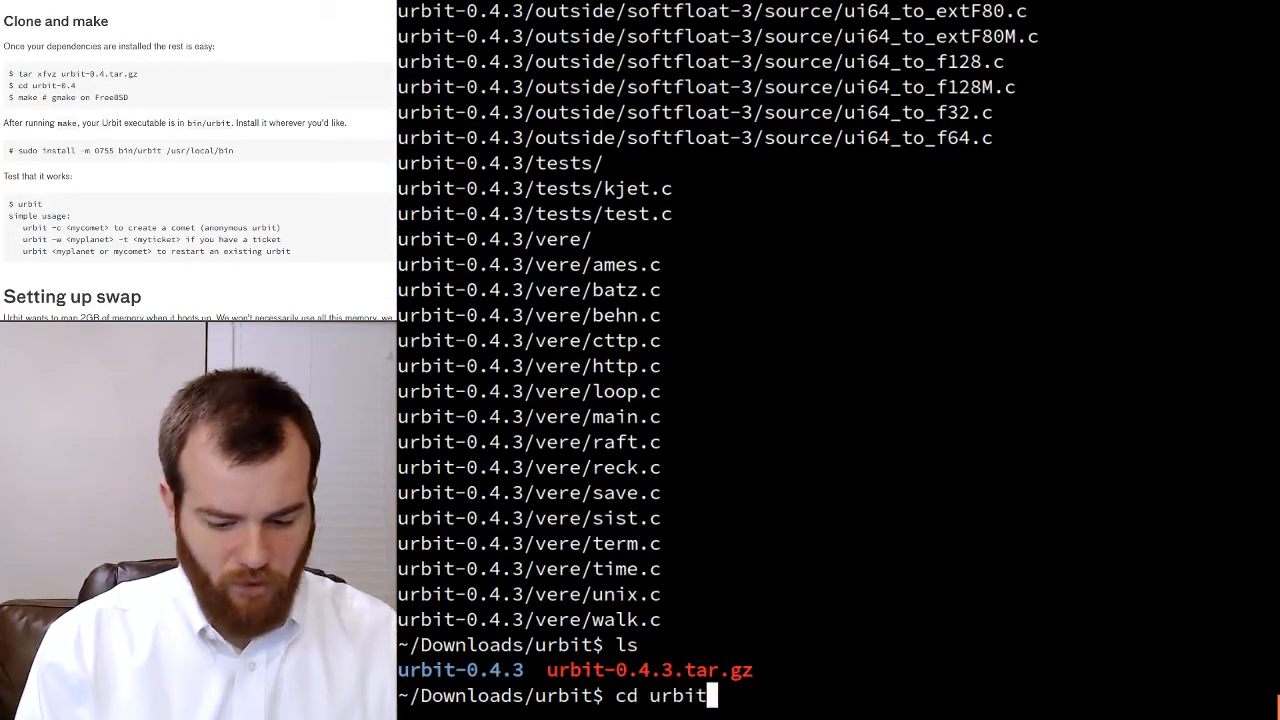
pyautogui.write('-0.4.3')
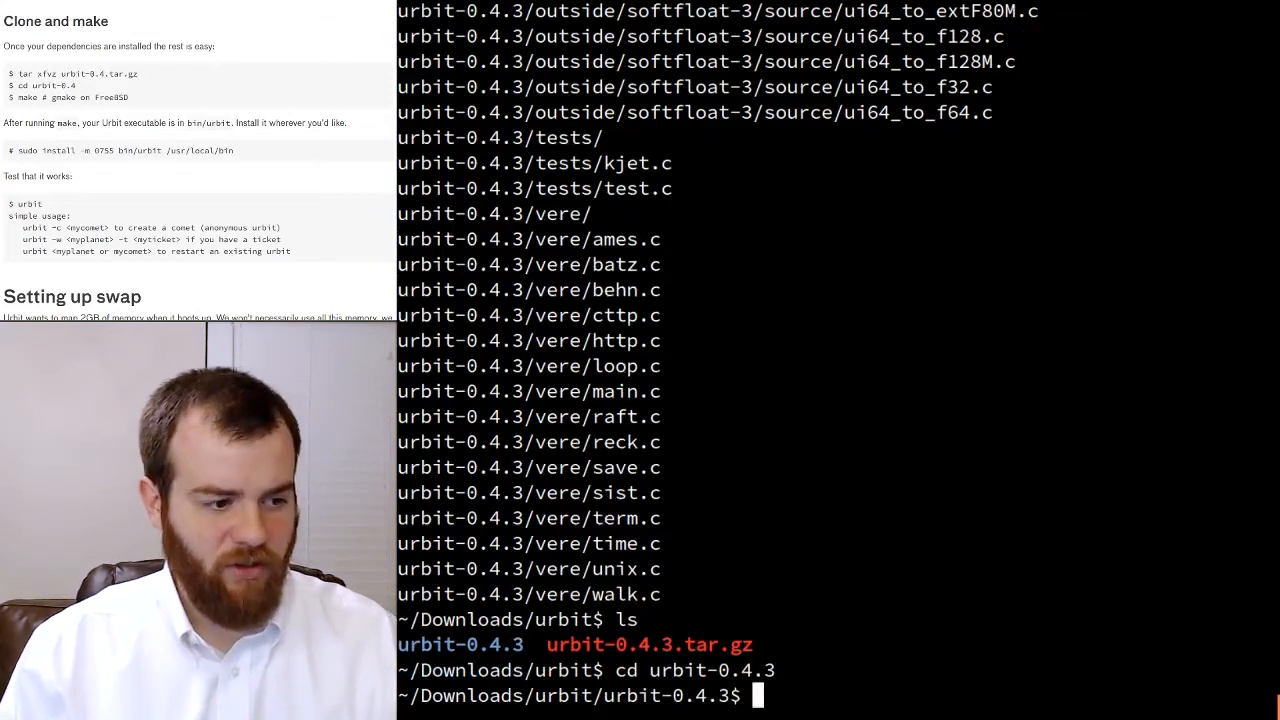
pyautogui.write('ls')
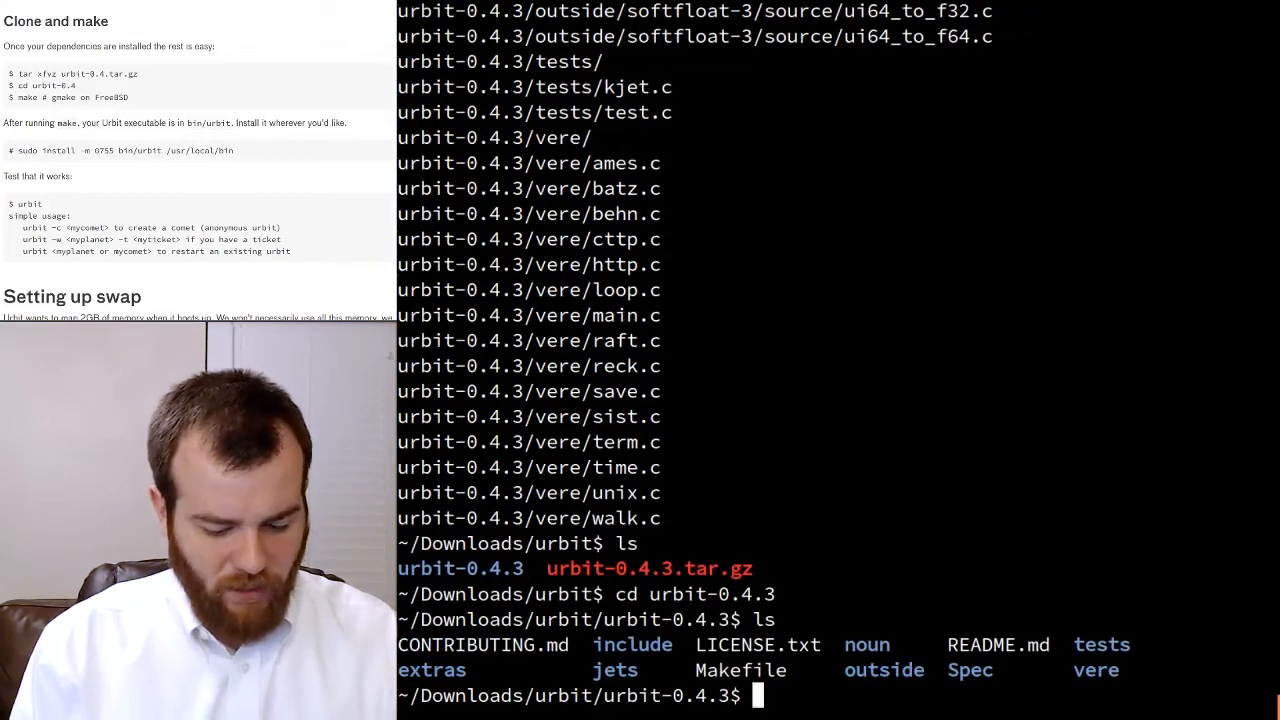
pyautogui.write('make')
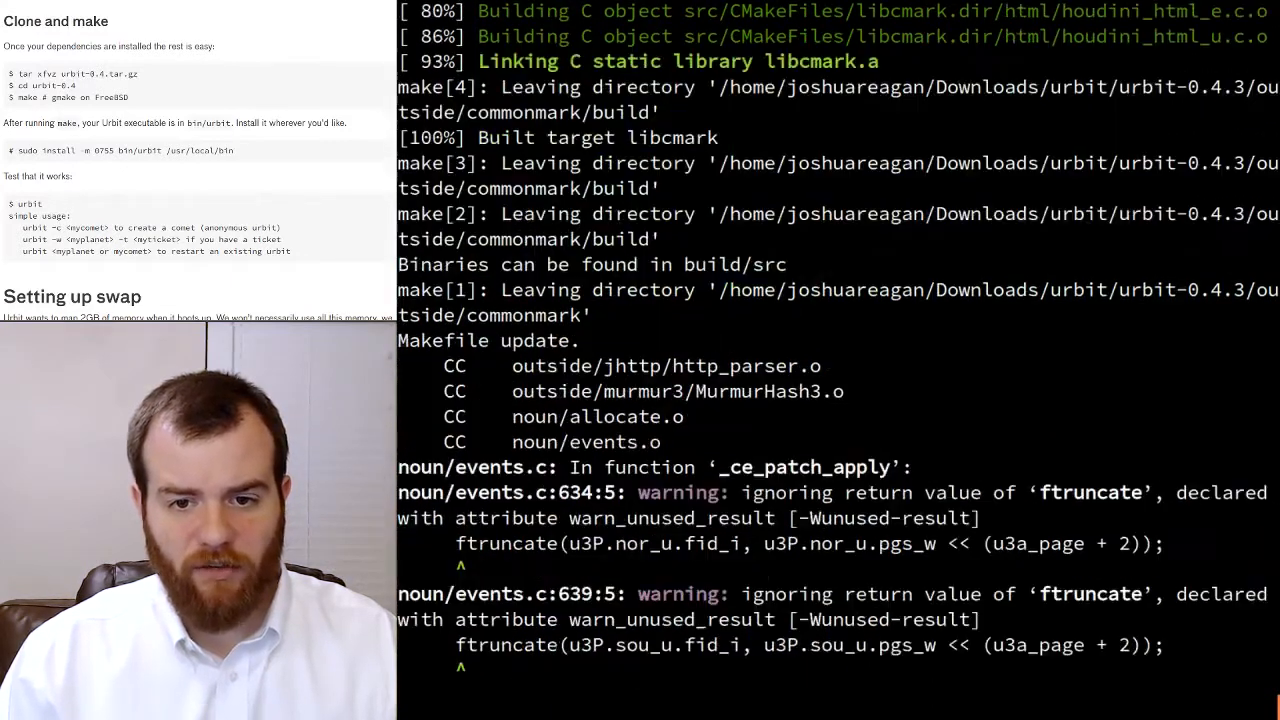
# - Scroll the docs to the install and 'Test that it works' instructions
pyautogui.scroll(-3)
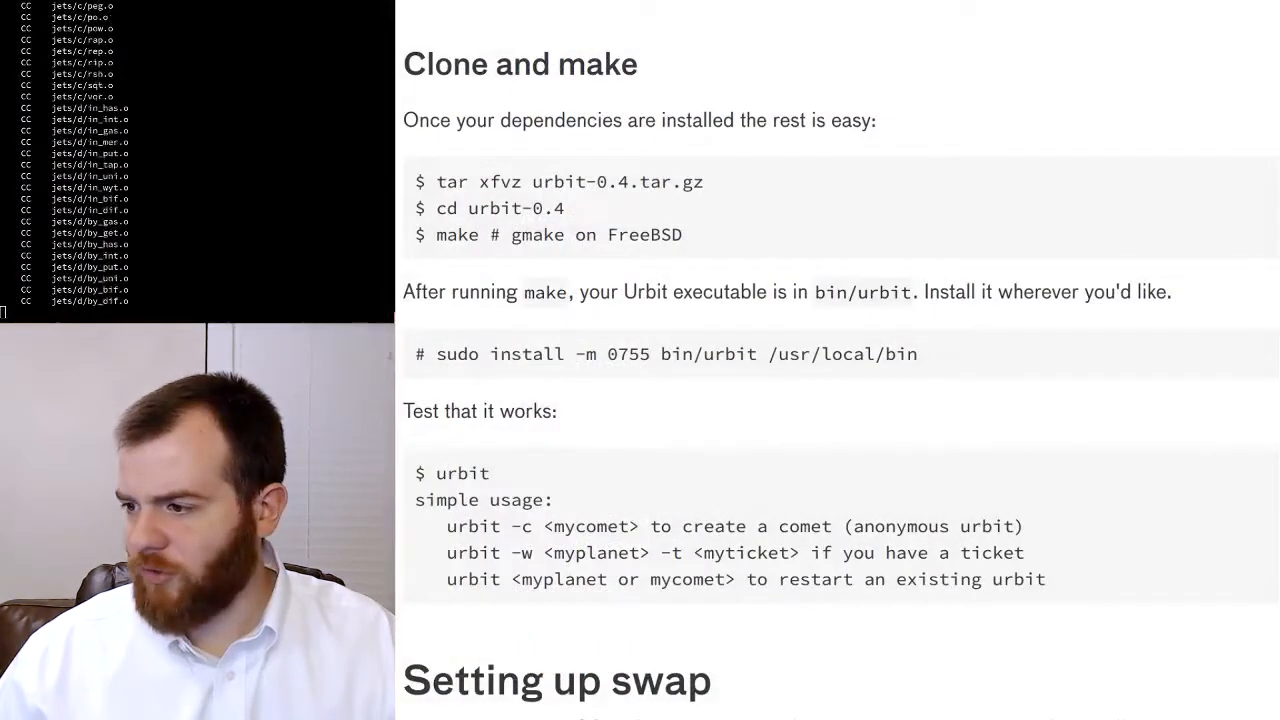
pyautogui.scroll(-3)
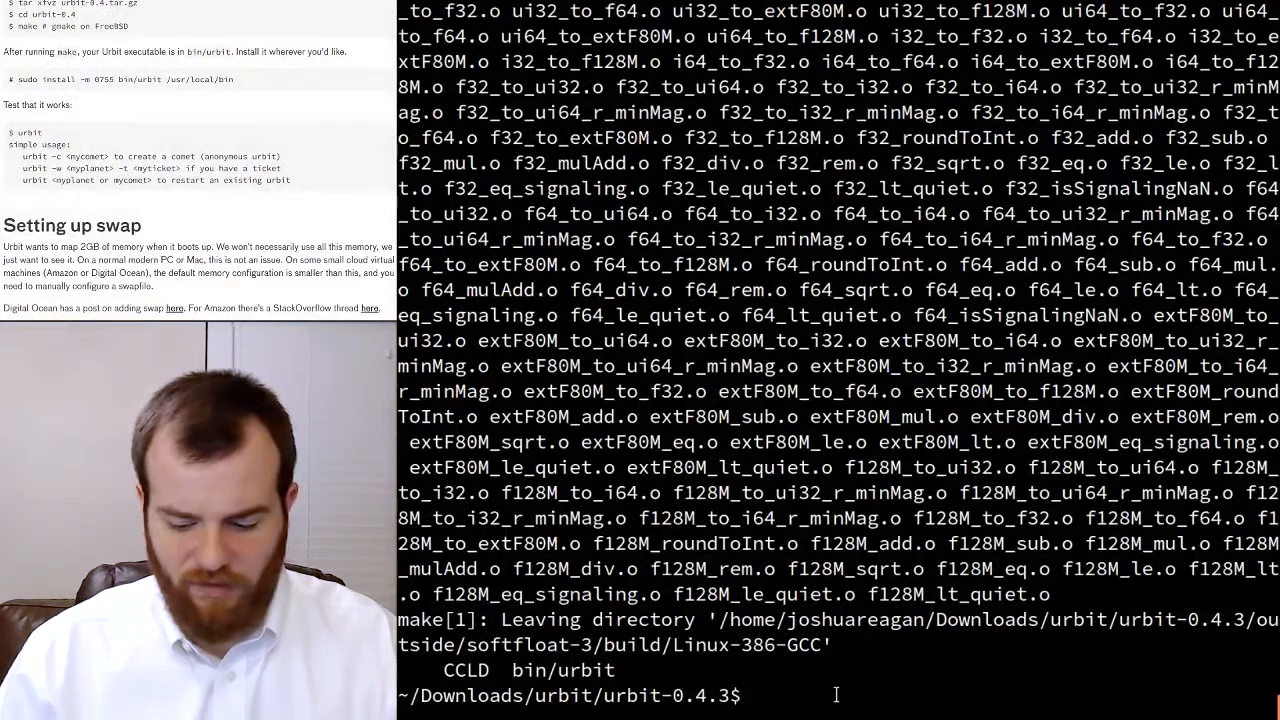
# - Install bin/urbit into /usr/local/bin with mode 0755, then run urbit
pyautogui.write('sudo install -m 0755 bin/urbit /usr/local/bin')
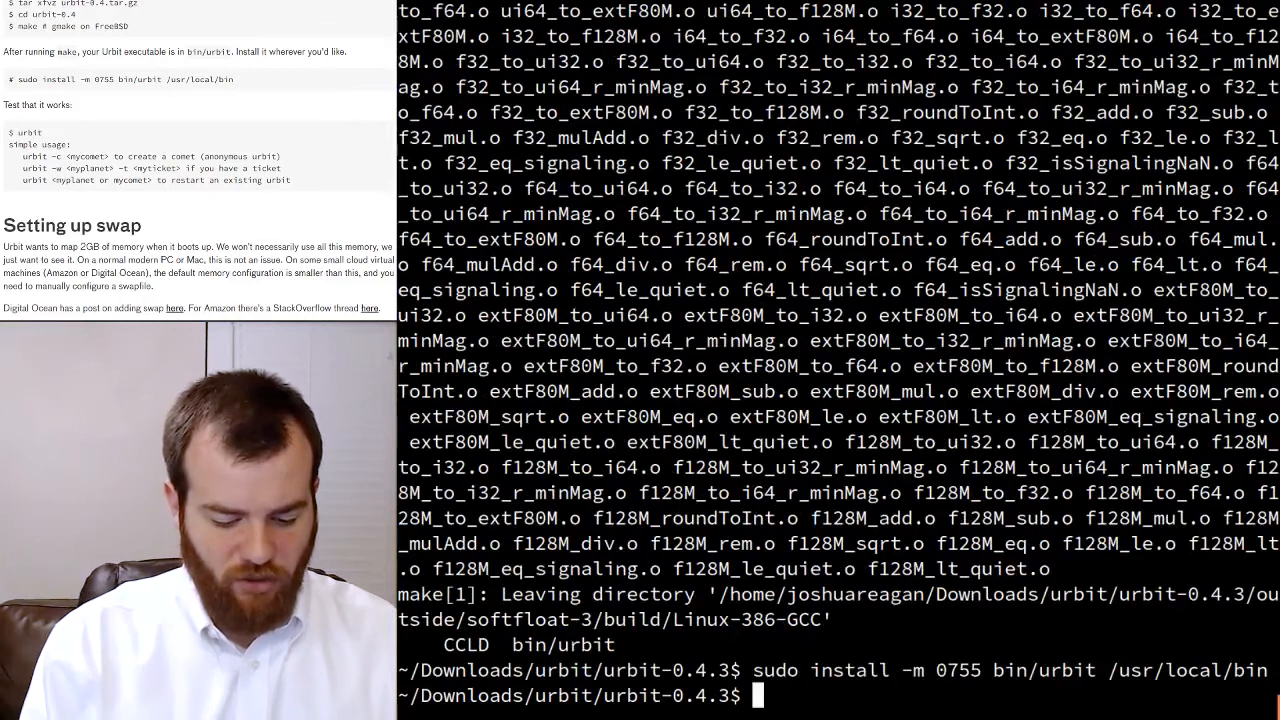
pyautogui.write('urbit')
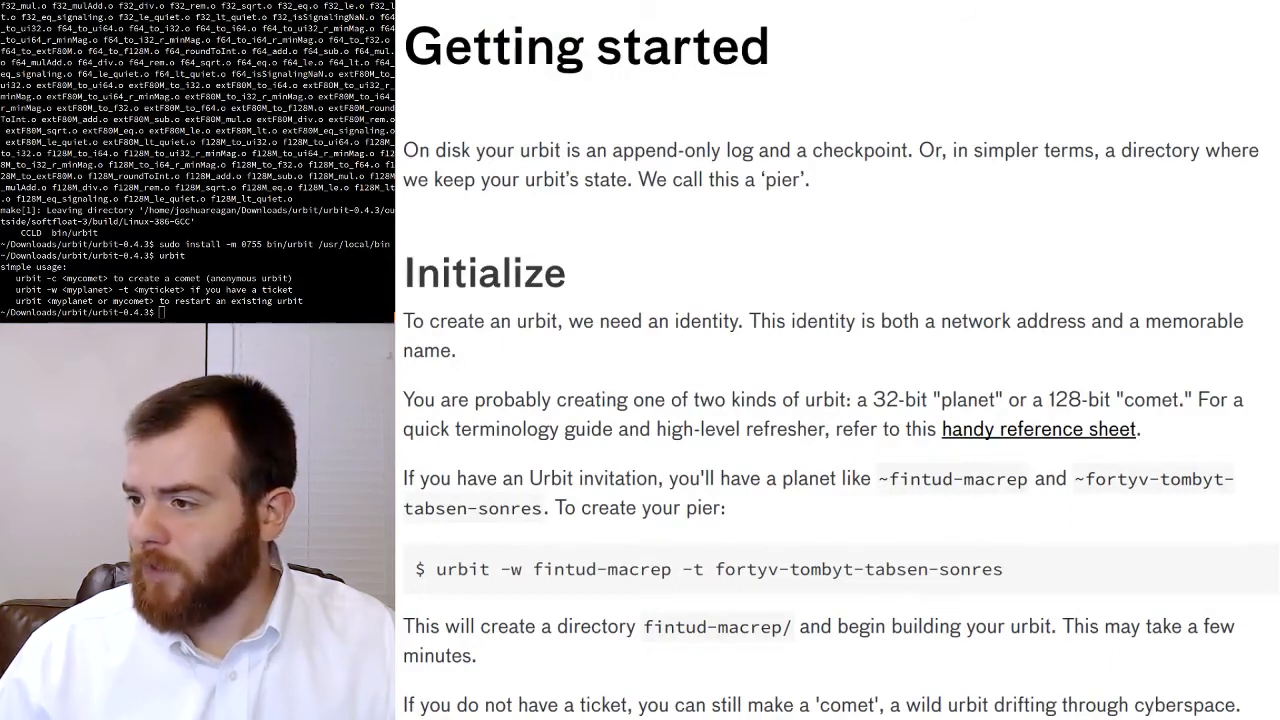
# - Scroll to the Initialize section and select the urbit -c comet command text
pyautogui.scroll(-3)
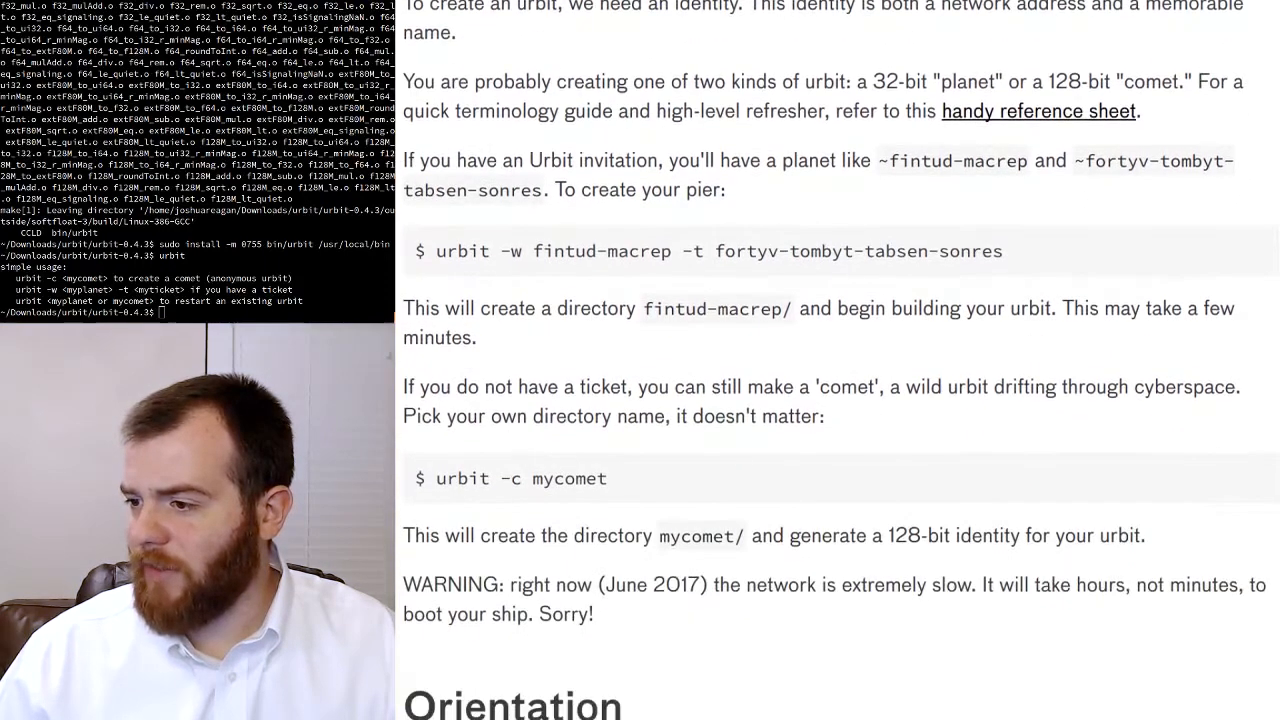
pyautogui.scroll(-3)
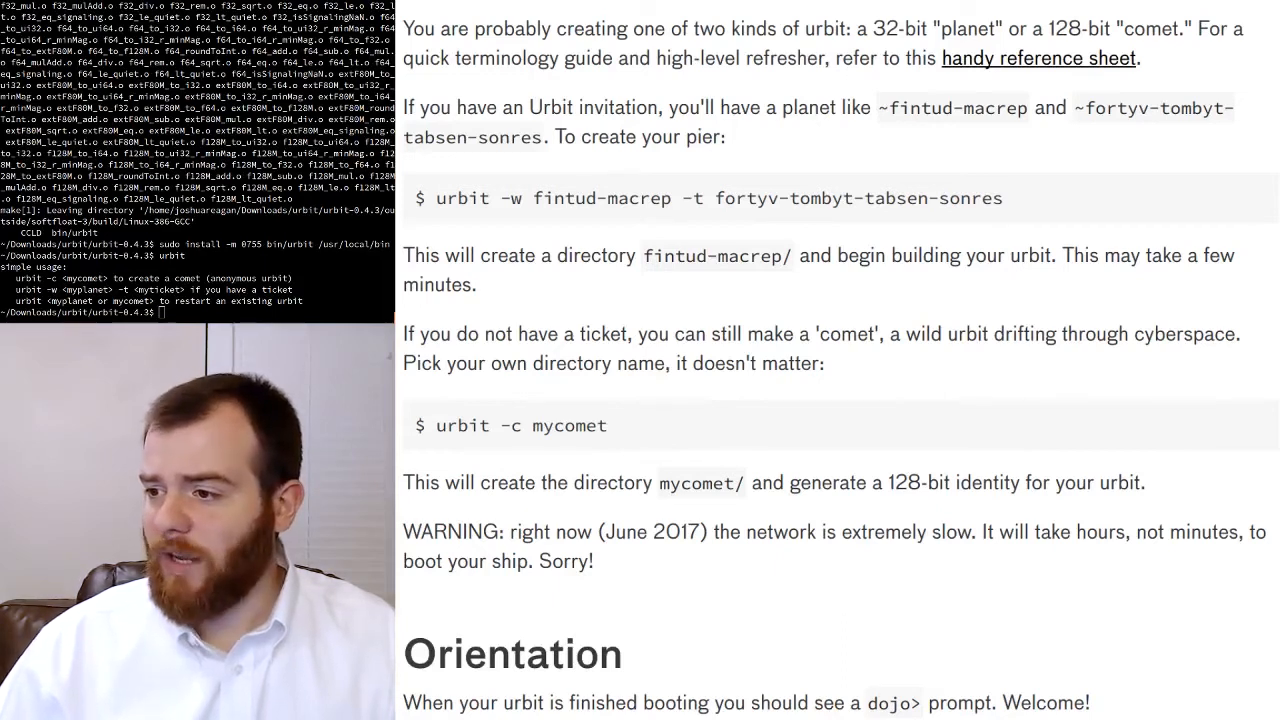
pyautogui.moveTo(436, 198); pyautogui.dragTo(1001, 198)
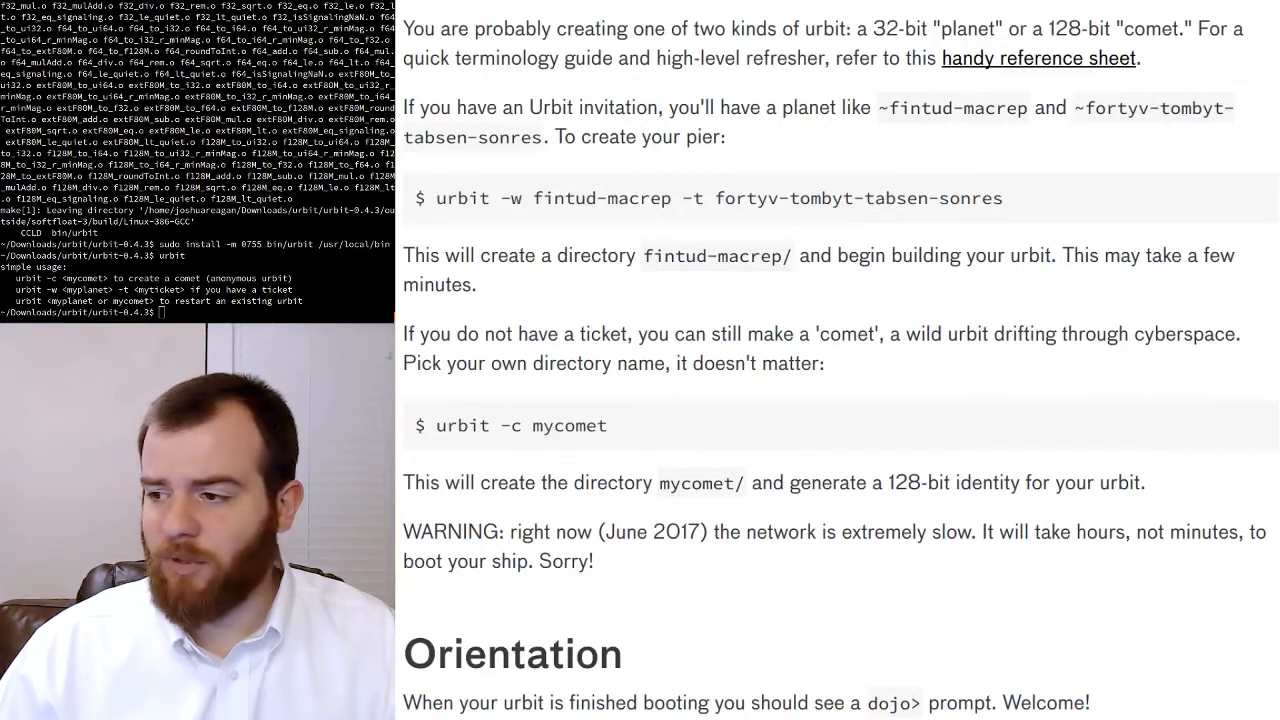
pyautogui.doubleClick(601, 198)
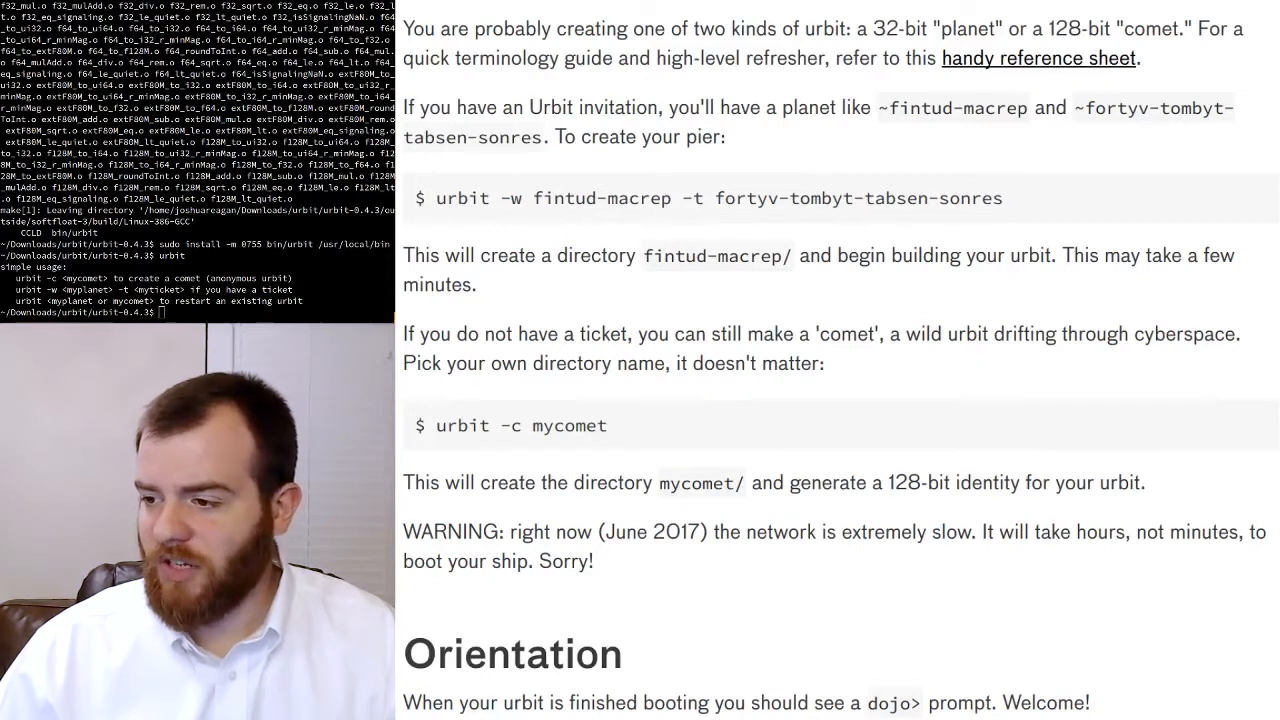
pyautogui.moveTo(436, 425); pyautogui.dragTo(556, 425)
pyautogui.write('urbit -')
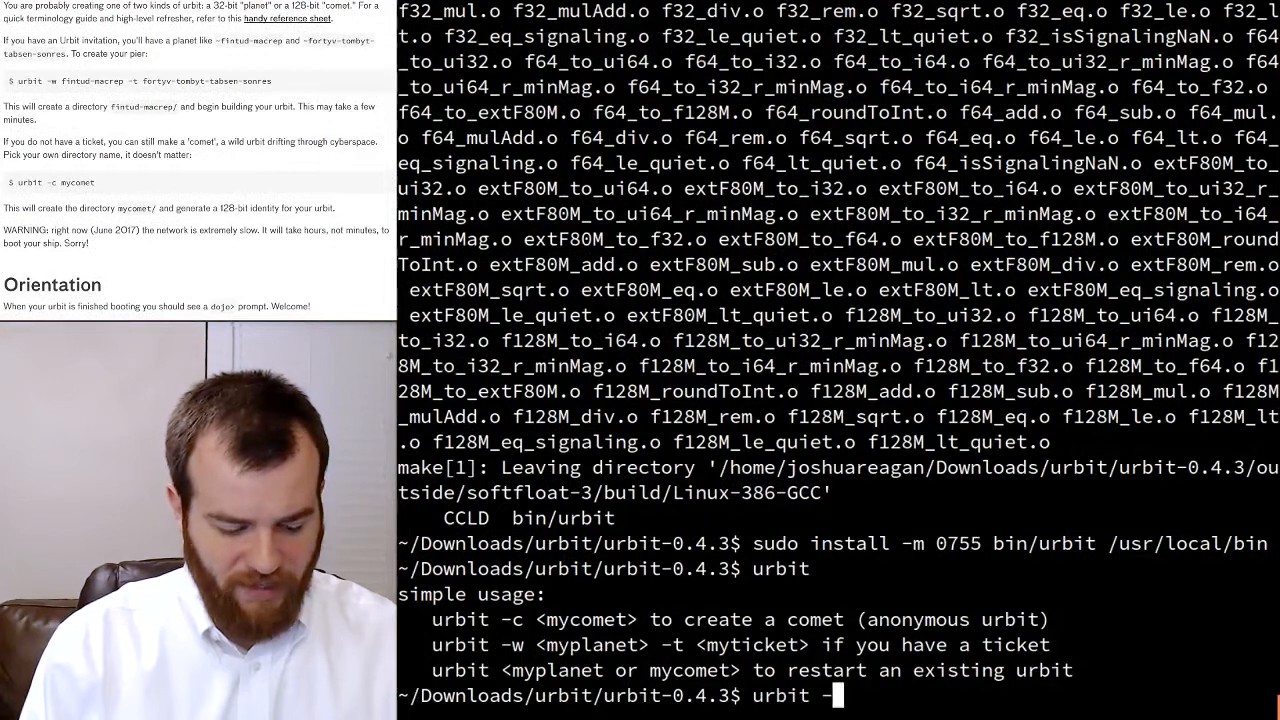
# - Run urbit -c newcomet and let the comet boot to its dojo prompt
pyautogui.write('c')
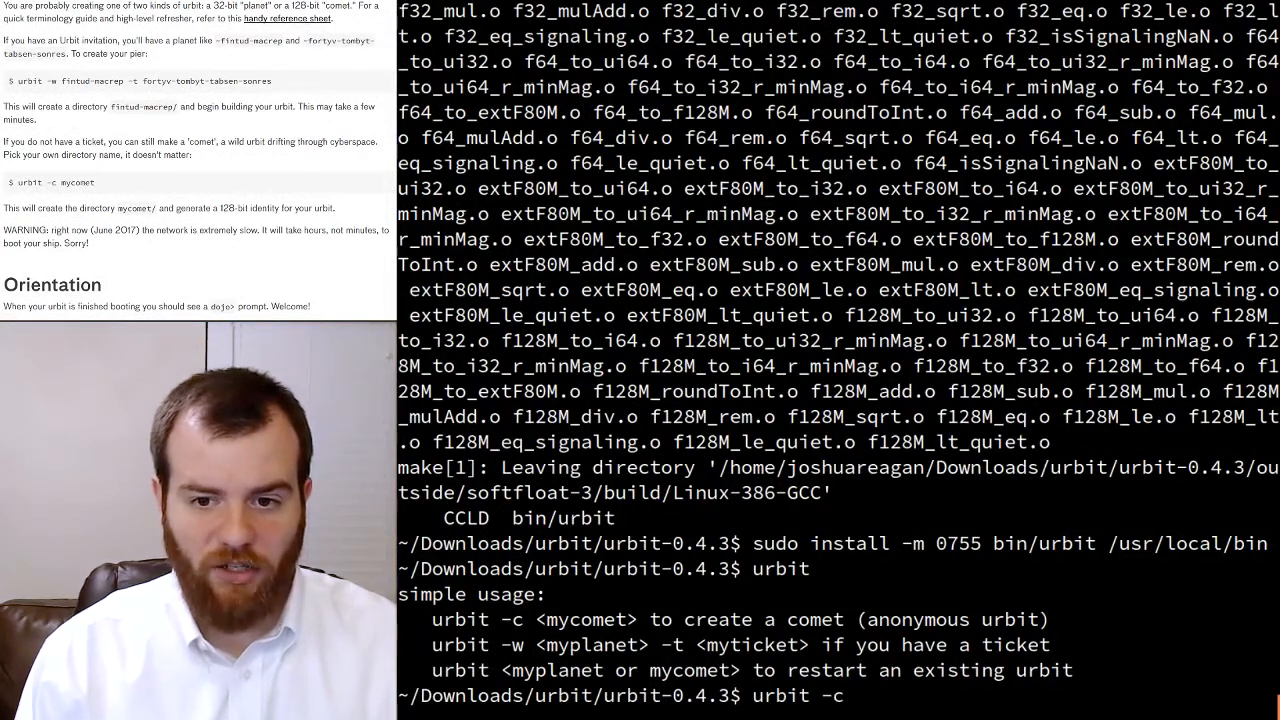
pyautogui.write('newco')
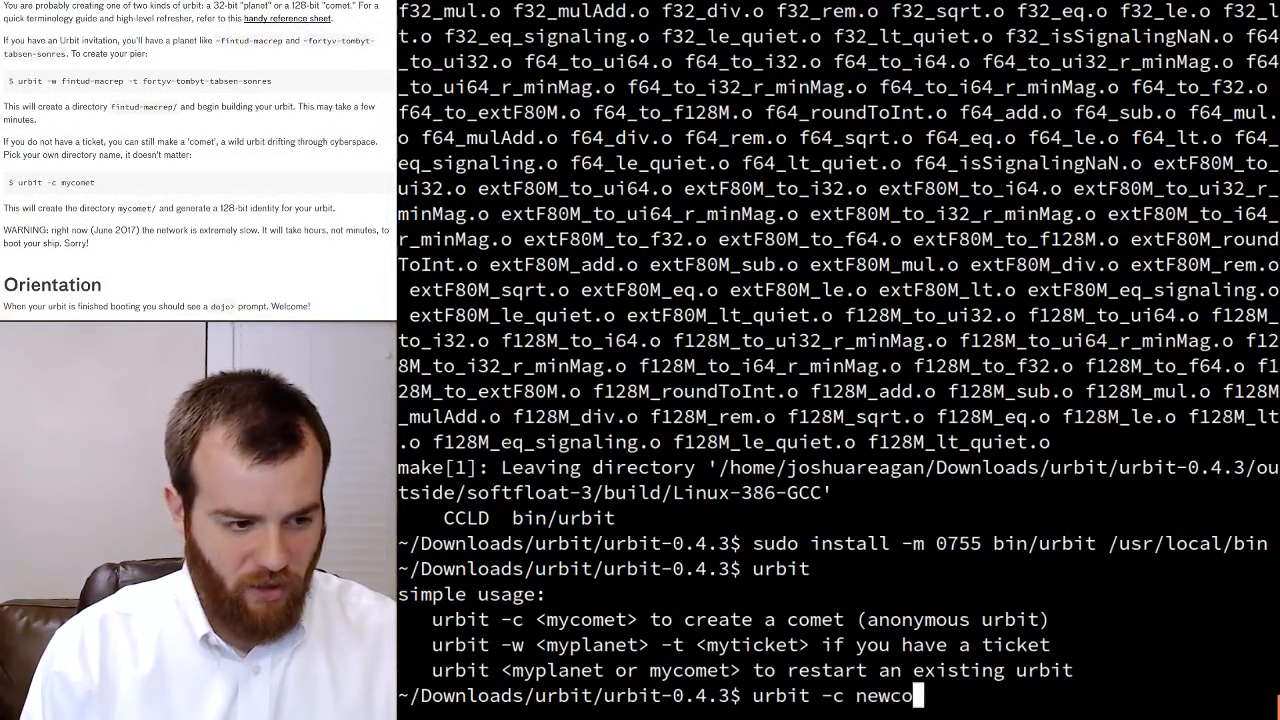
pyautogui.write('met')
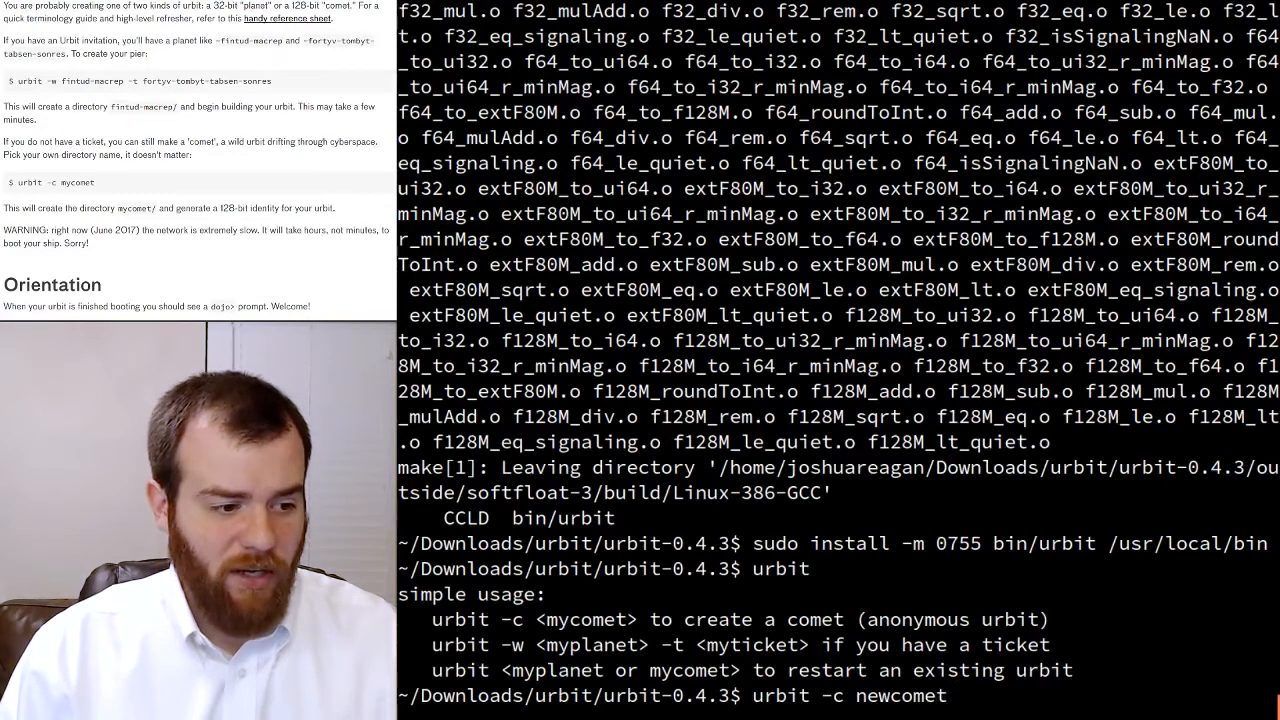
pyautogui.press('Return')
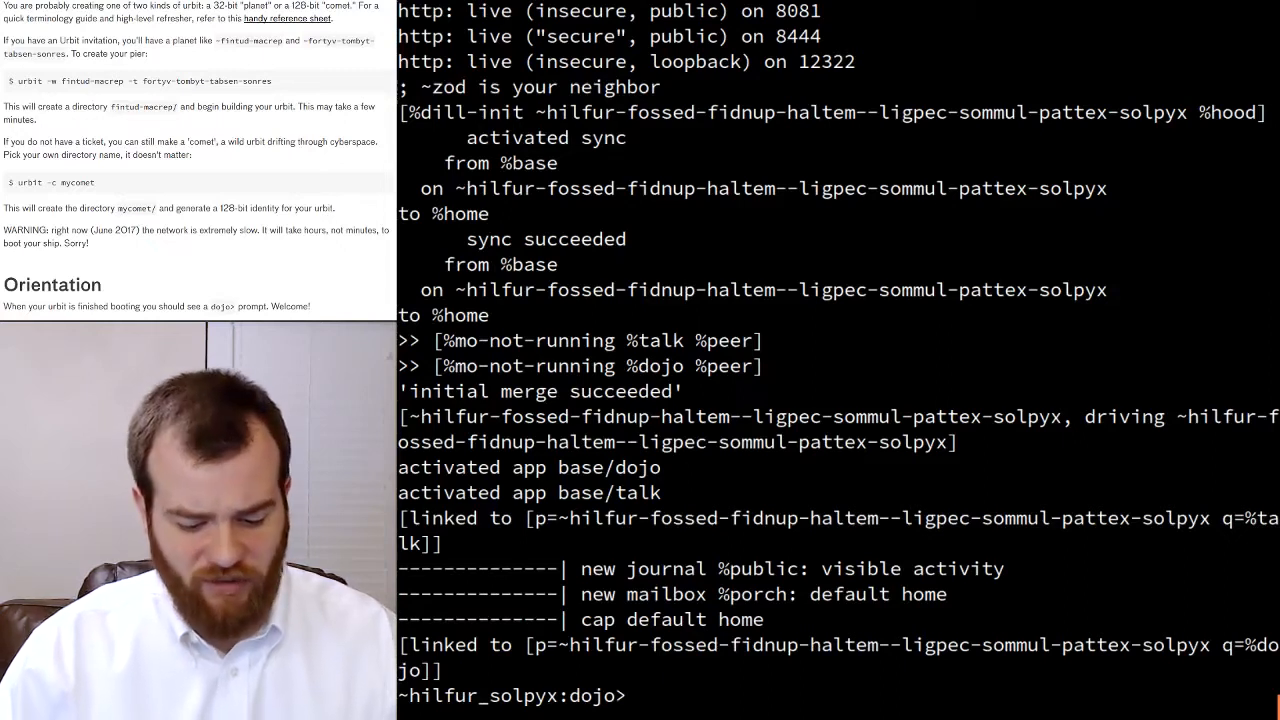
# - Evaluate (add 24 52) in the dojo
pyautogui.write('(')
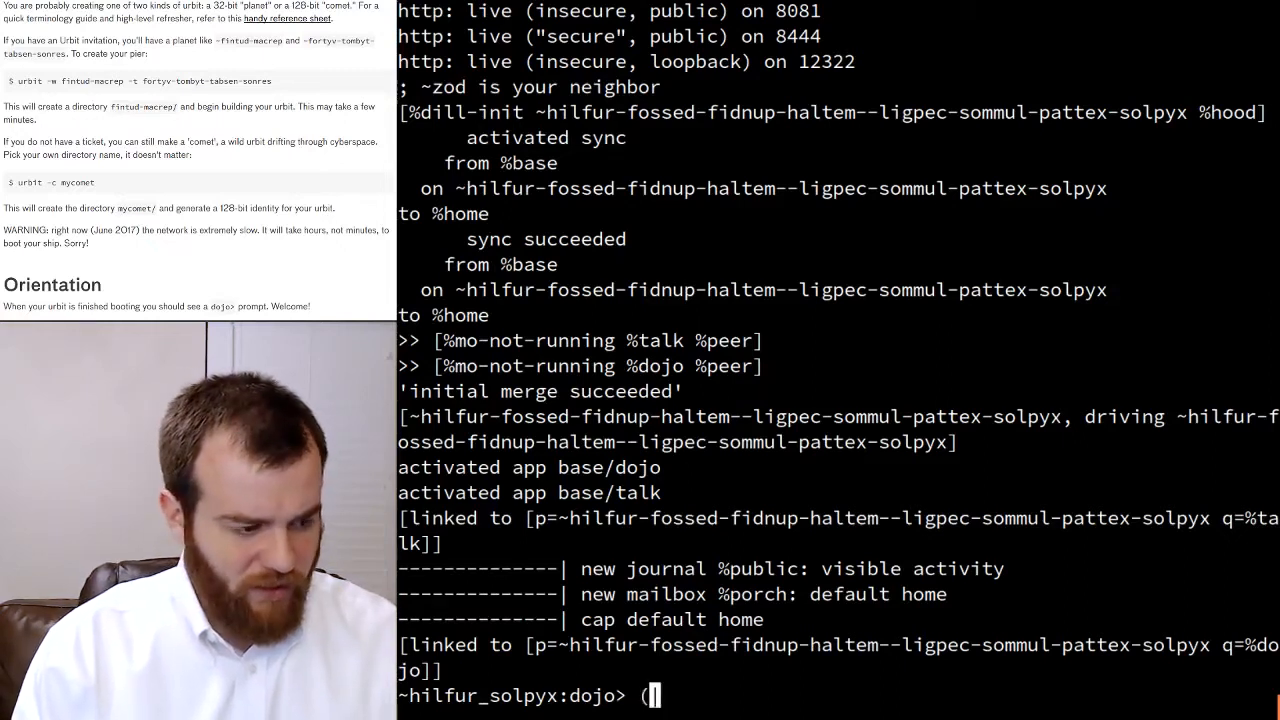
pyautogui.write('add 24 52')
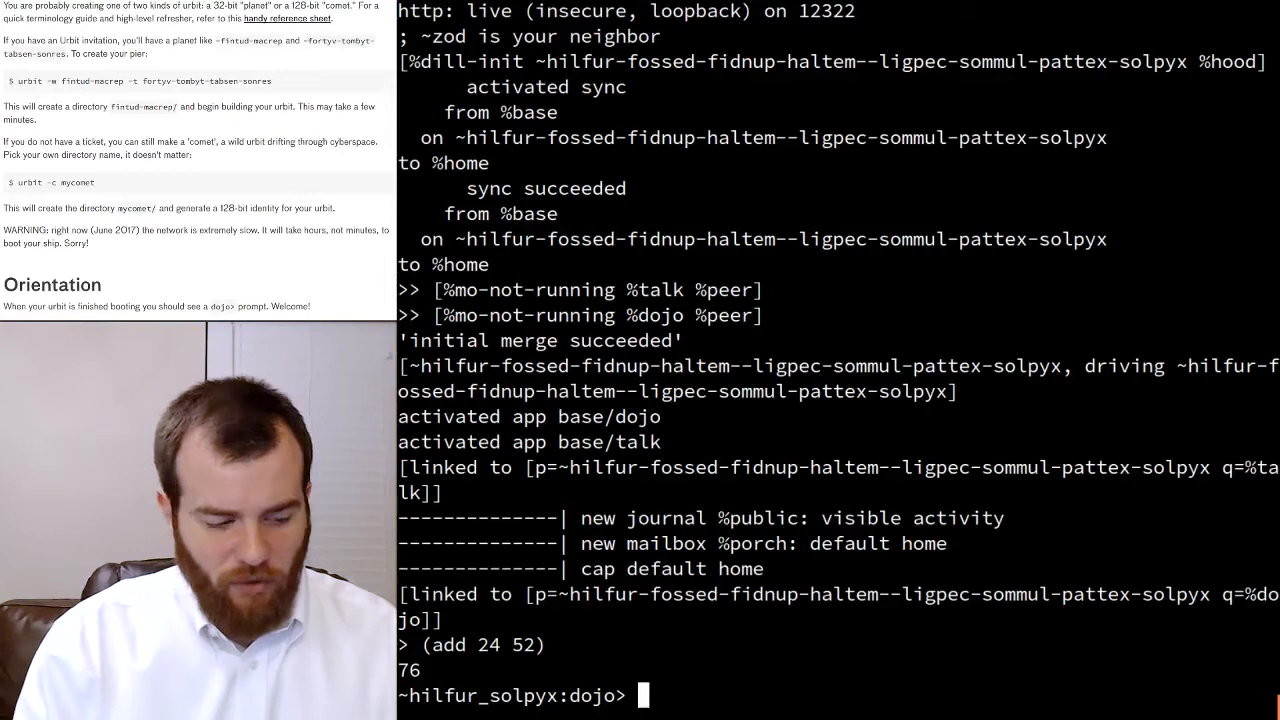
pyautogui.write('our')
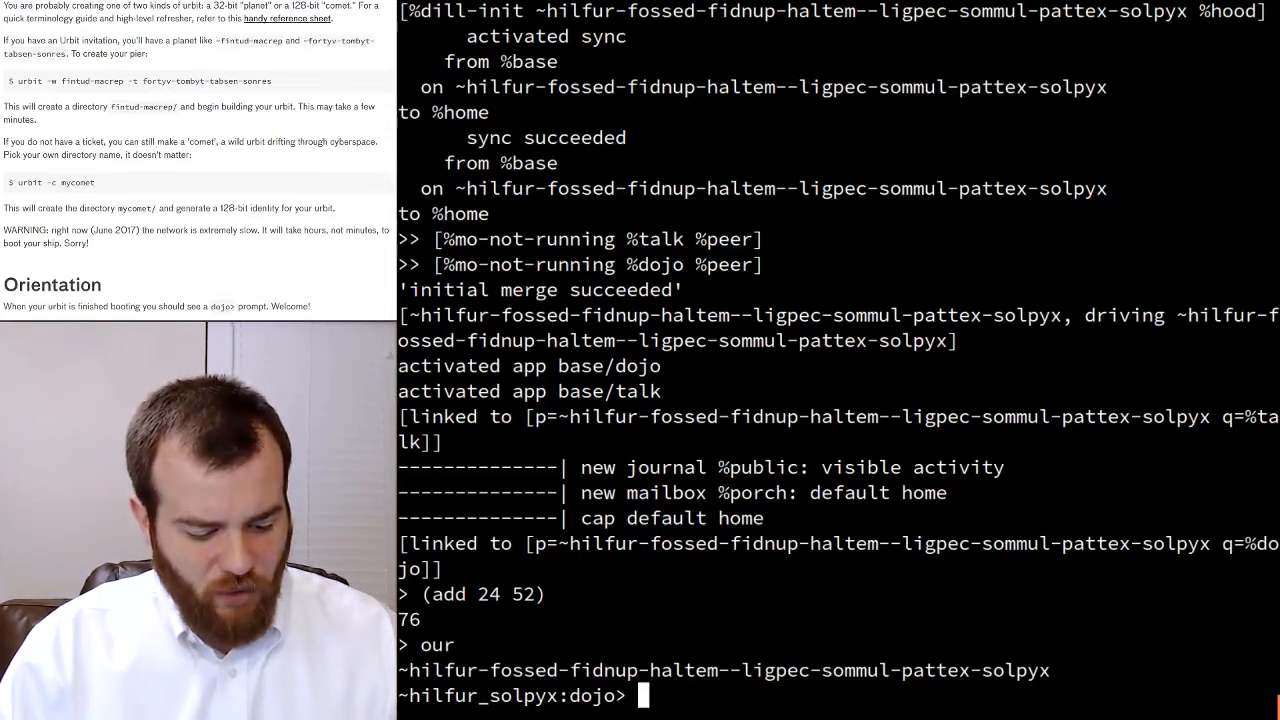
pyautogui.write('`@')
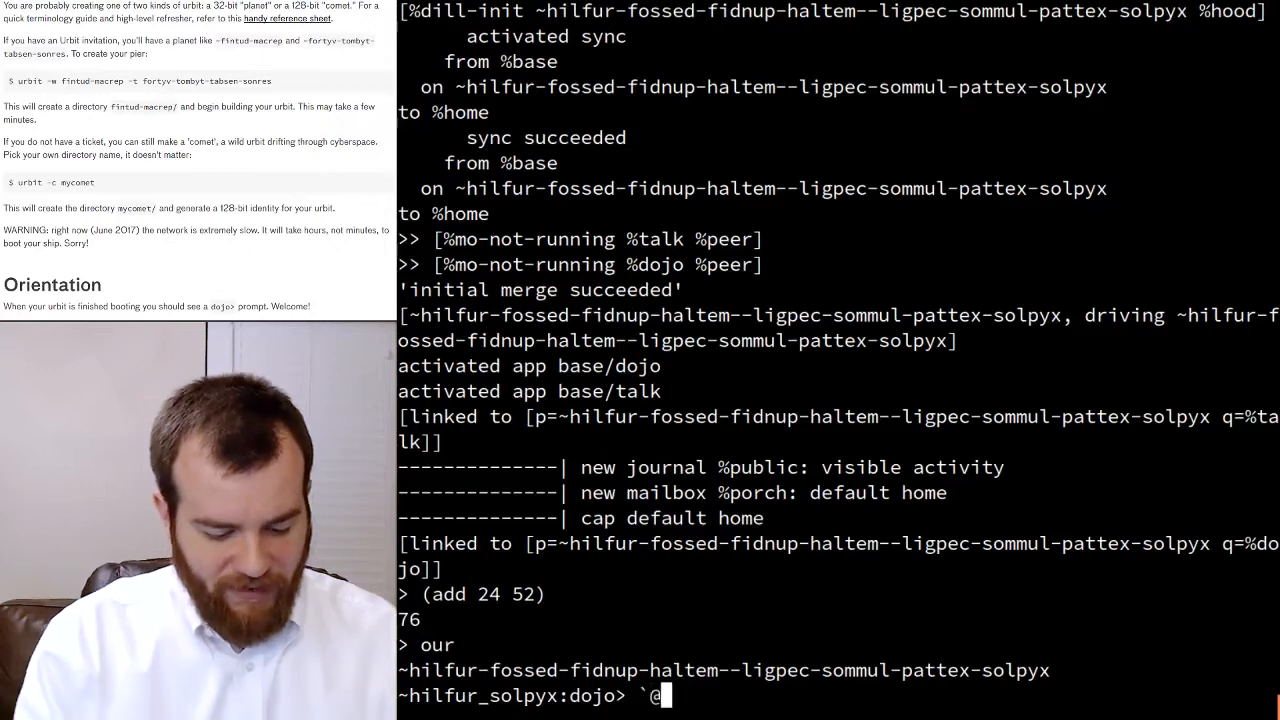
pyautogui.write('ud`our')
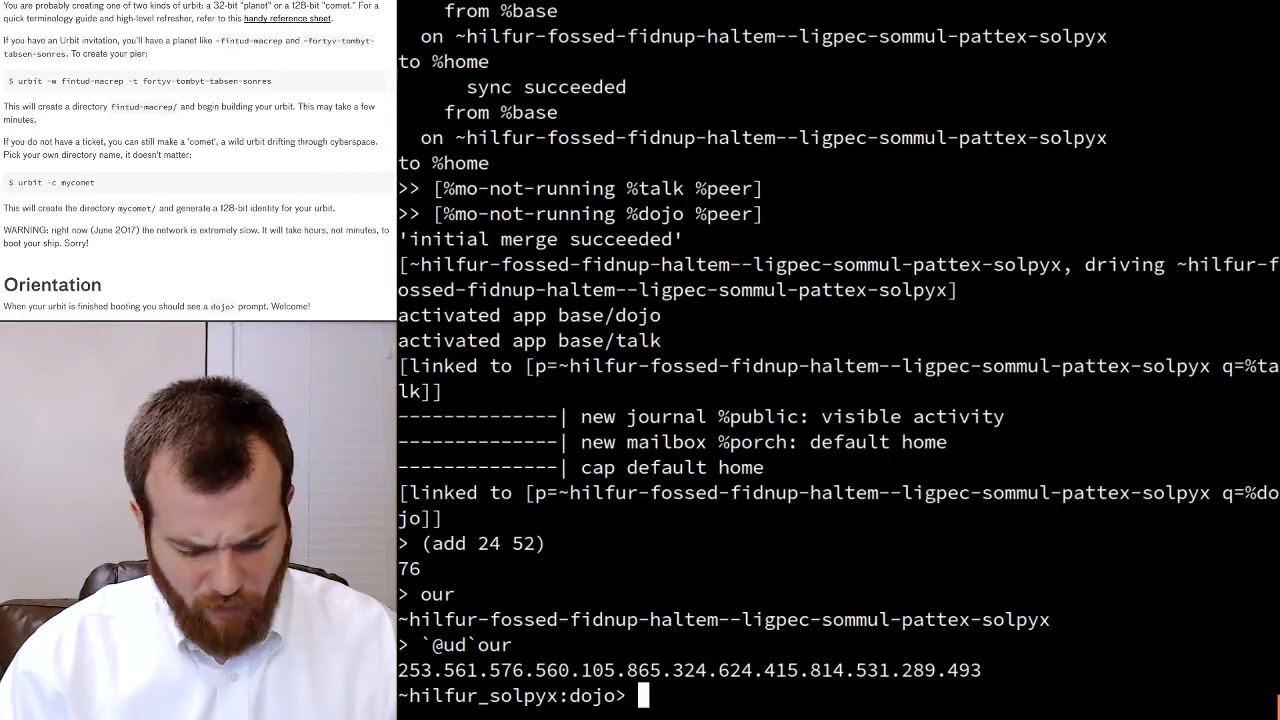
# - Run +ls % for the desk root, then +ls %/gen for generators
pyautogui.write('+ls %')
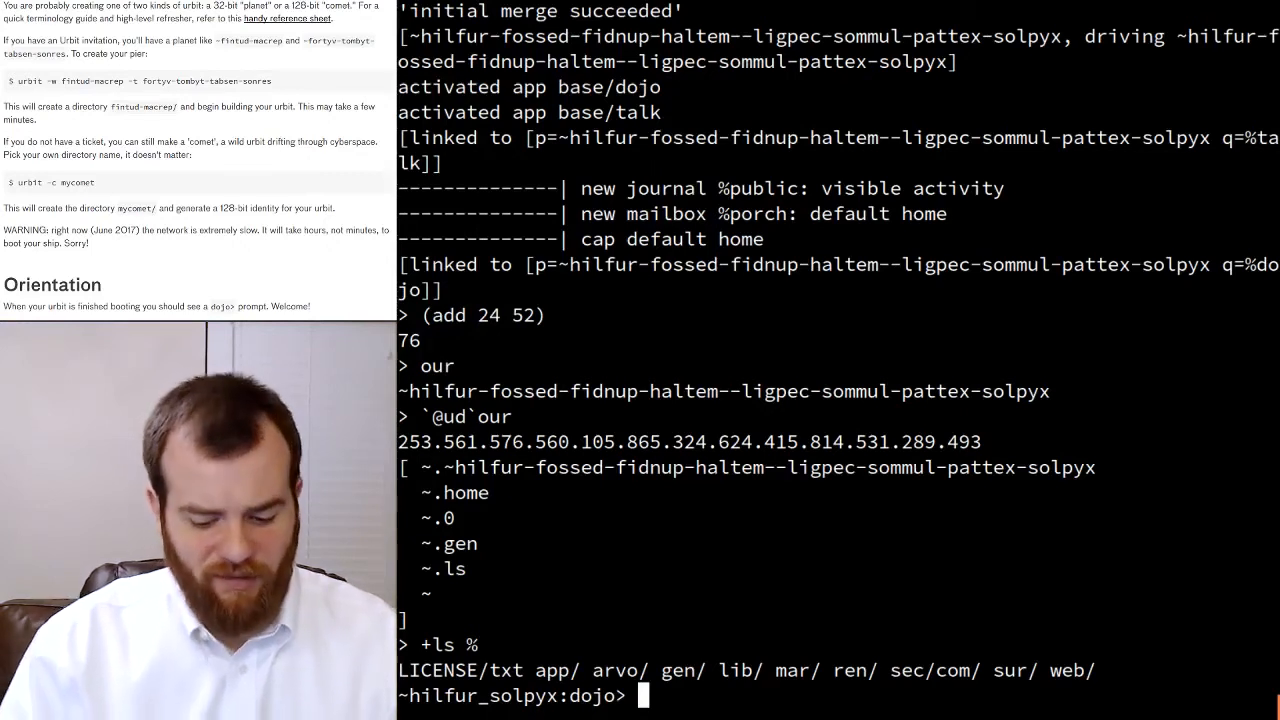
pyautogui.write('+ls')
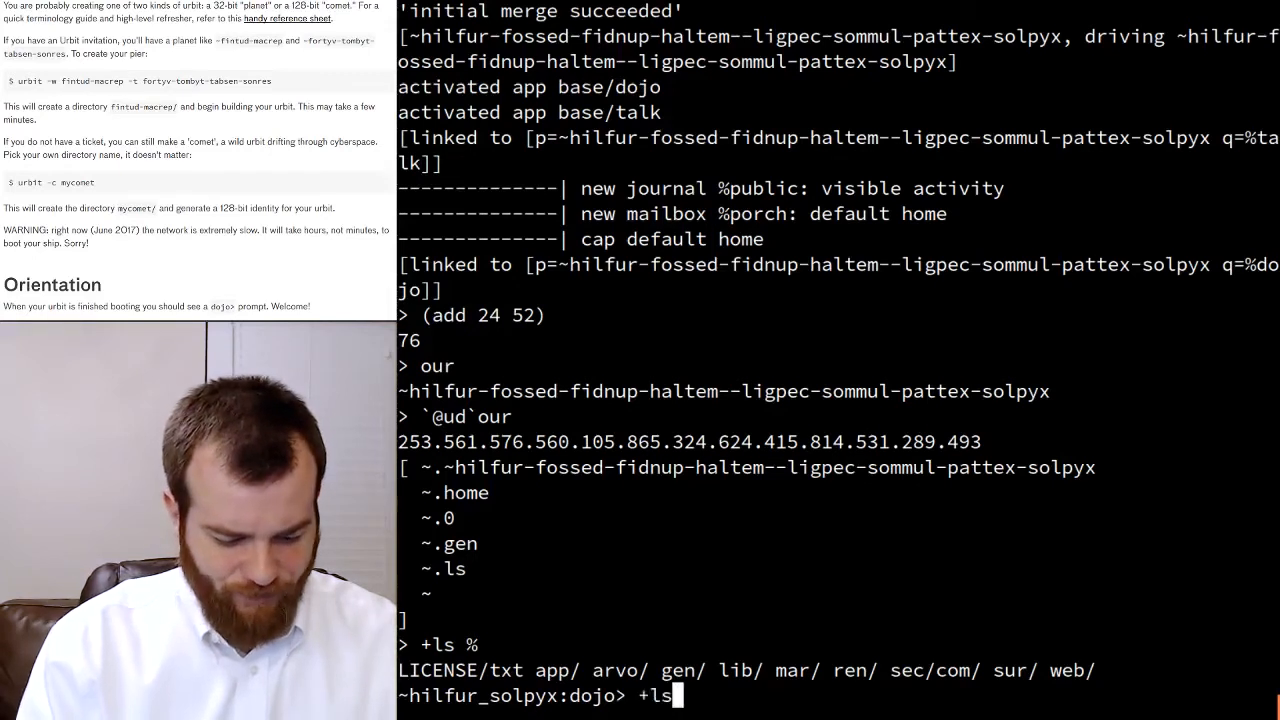
pyautogui.write('%/ge')
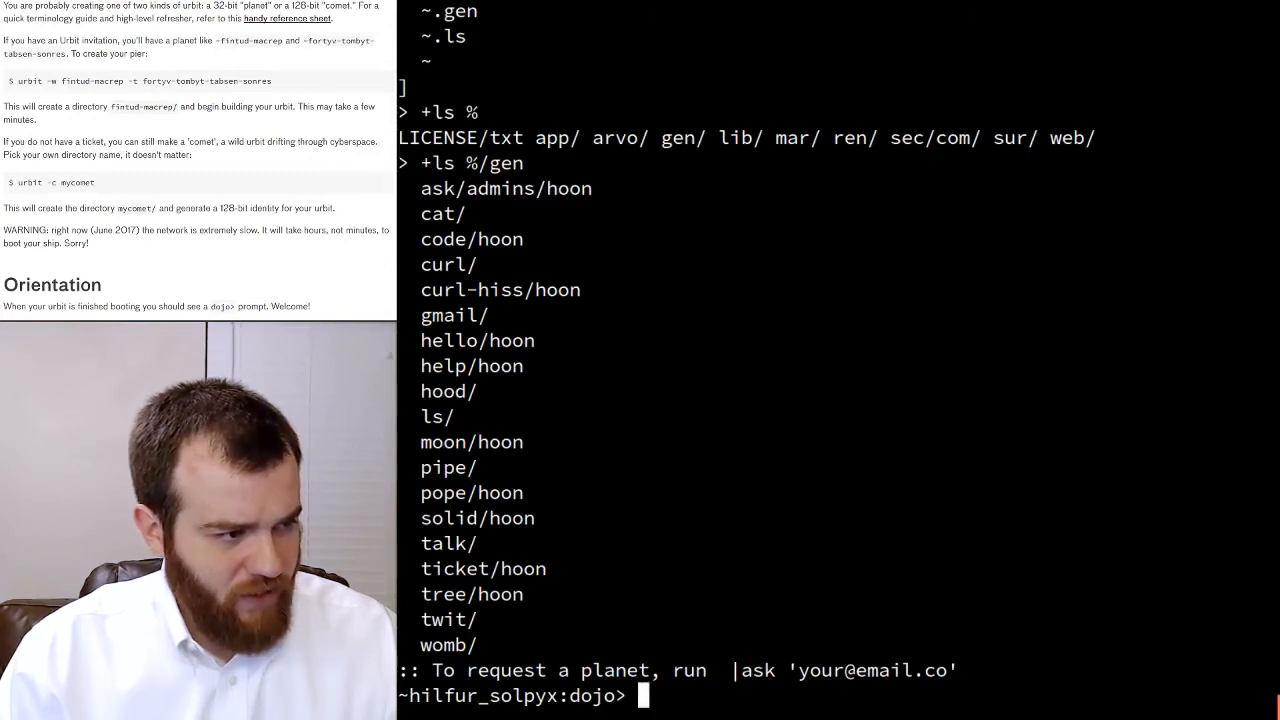
# - Print the hello generator's Hoon source with +cat %/gen/hello
pyautogui.write('+c')
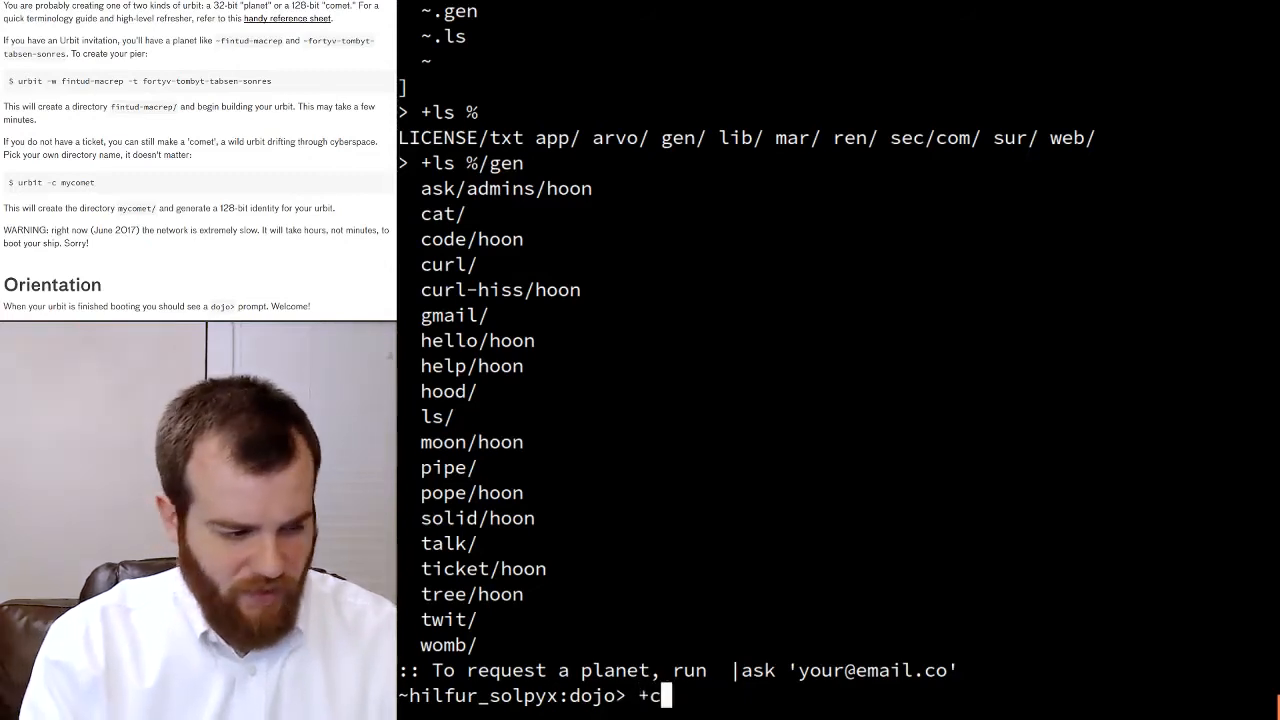
pyautogui.write('at %/')
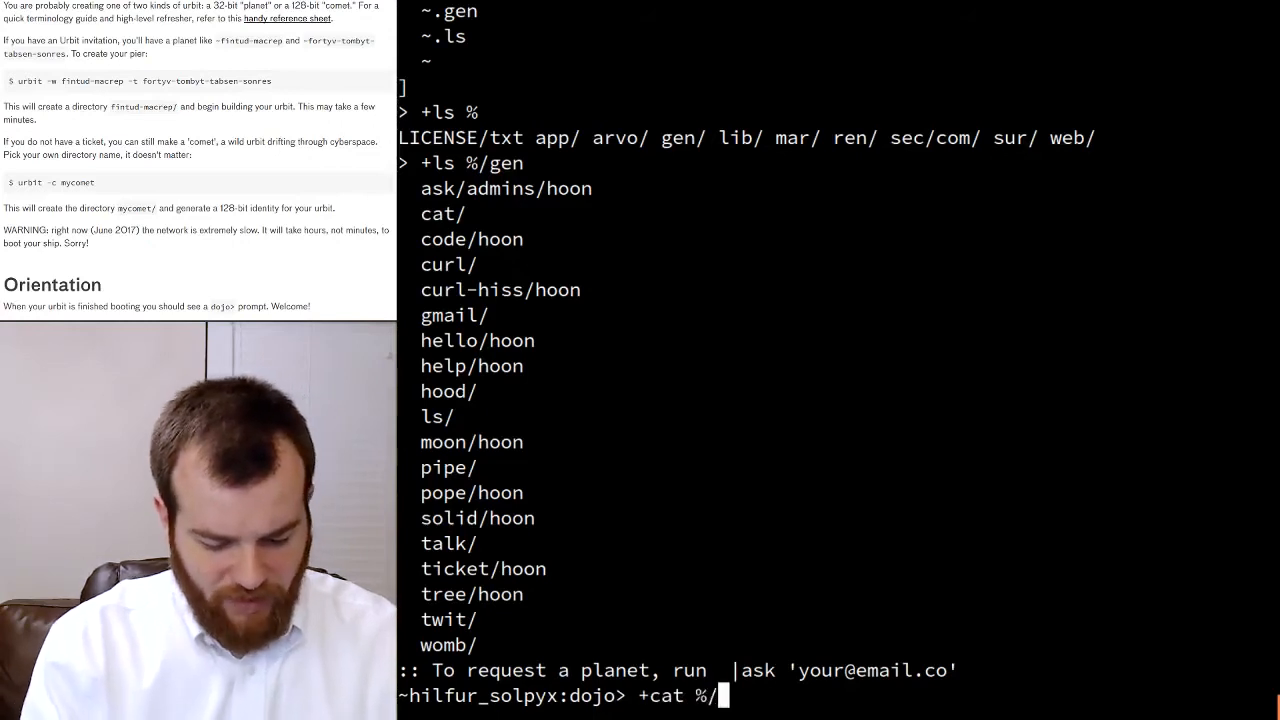
pyautogui.write('gen/')
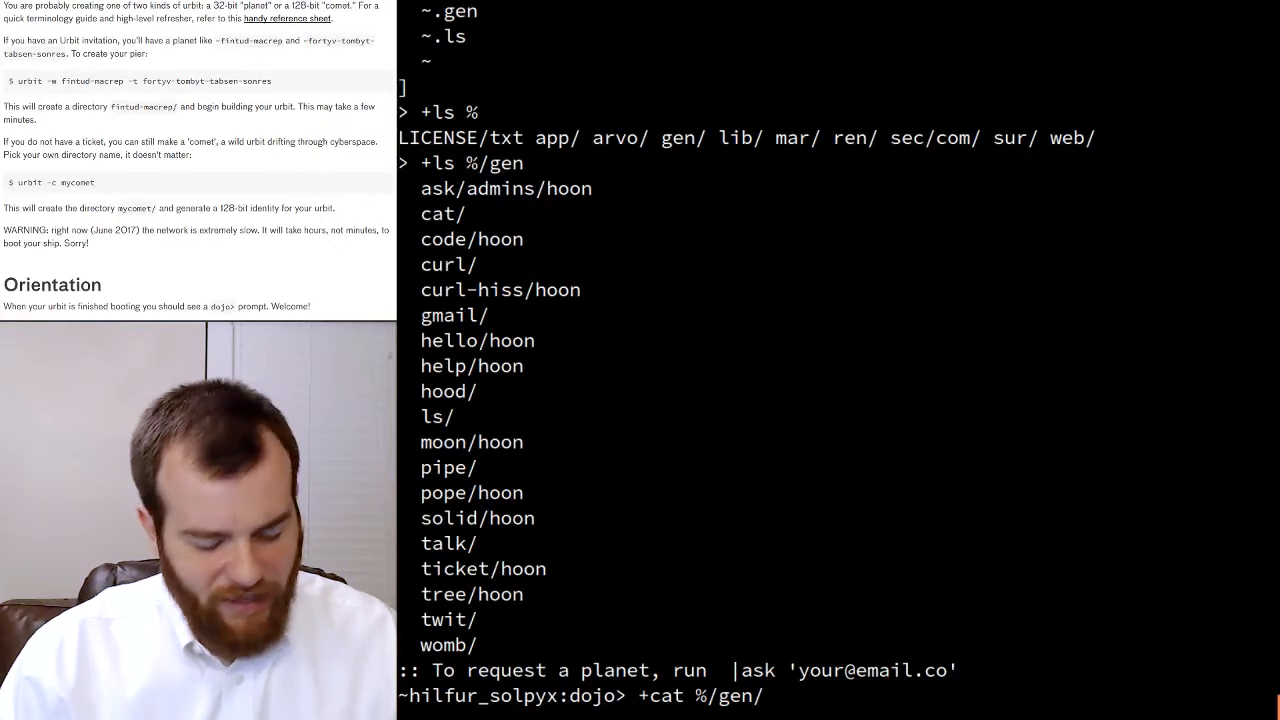
pyautogui.write('hello')
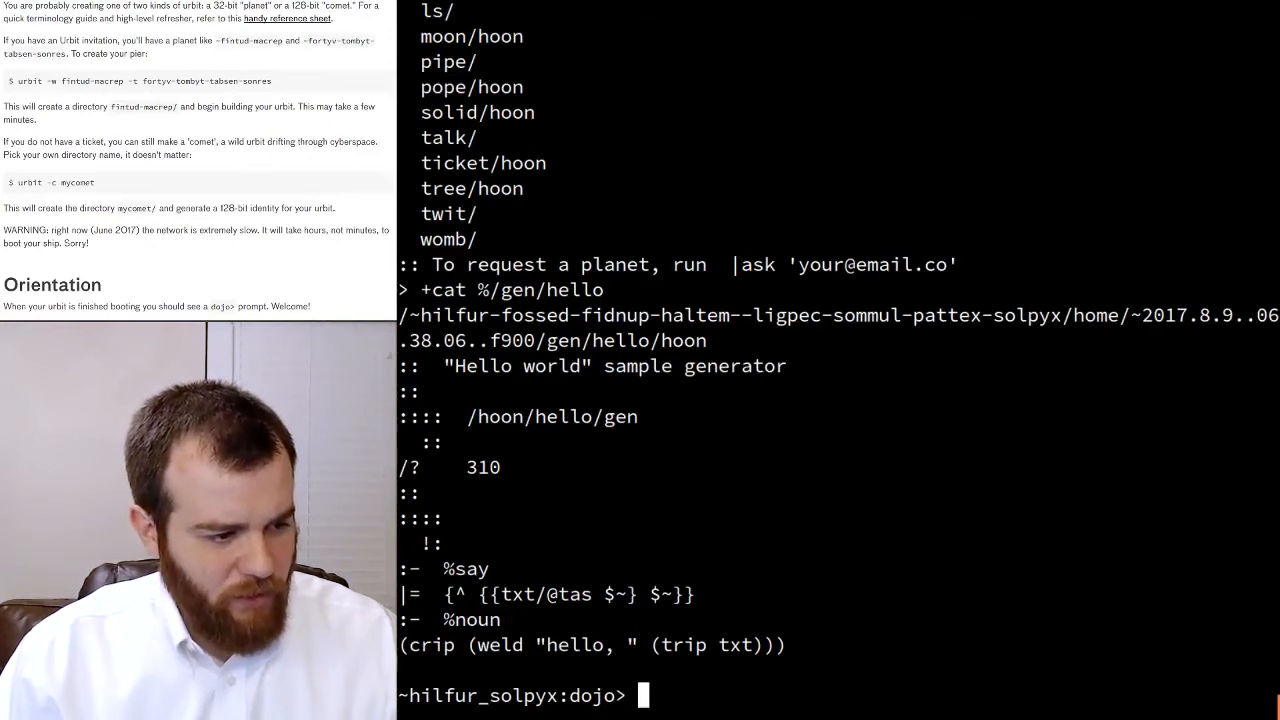
# - Run +hello 'Josh' so the generator prints 'hello, Josh'
pyautogui.write('+hel')
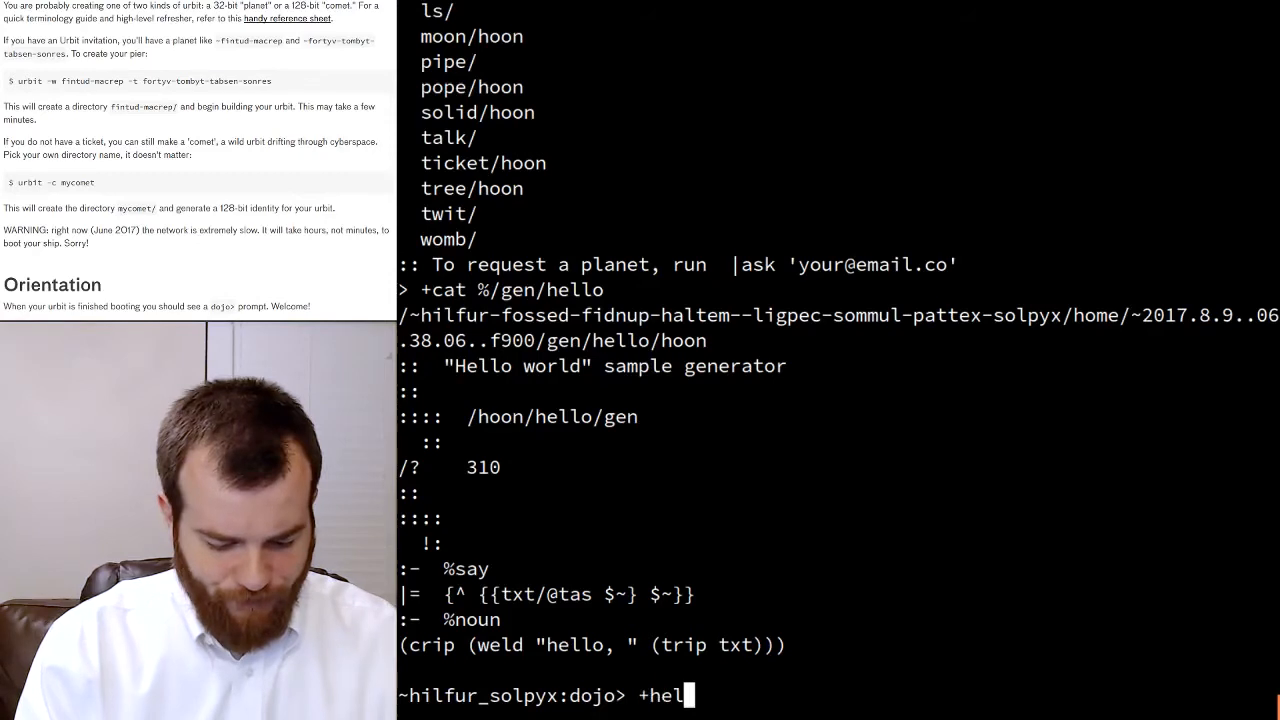
pyautogui.write("lo 'Josh")
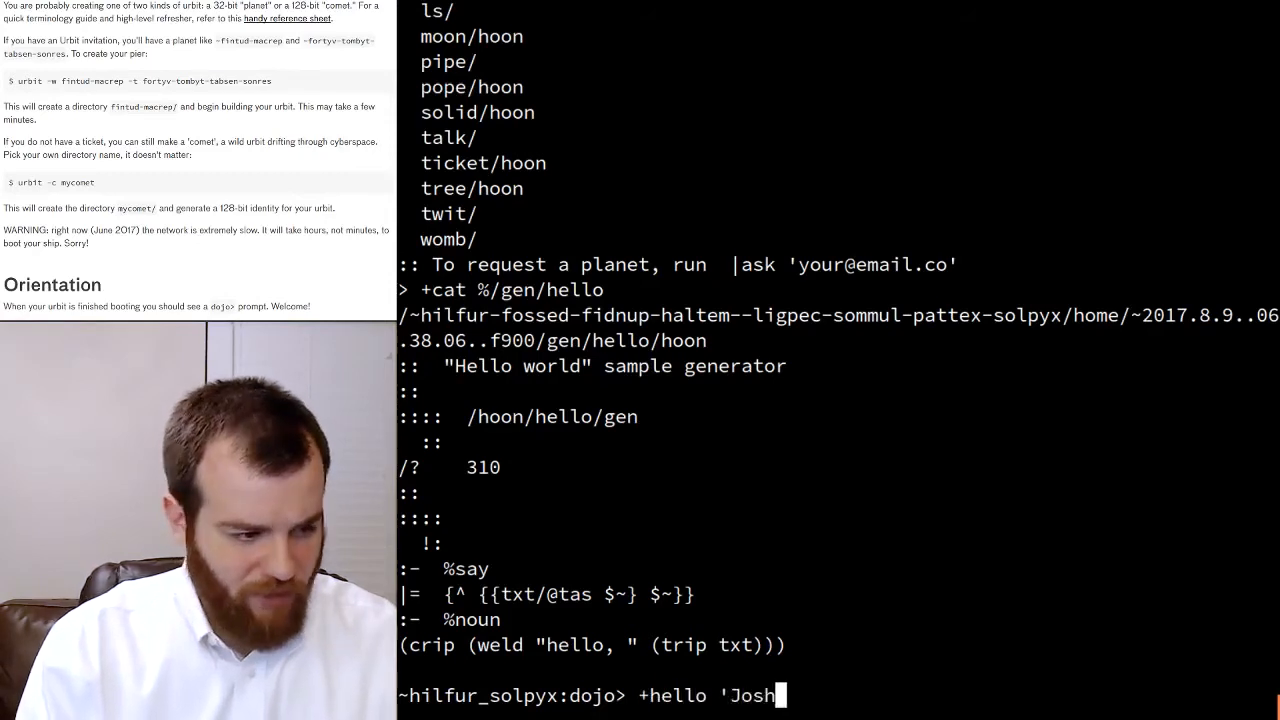
pyautogui.write("'")
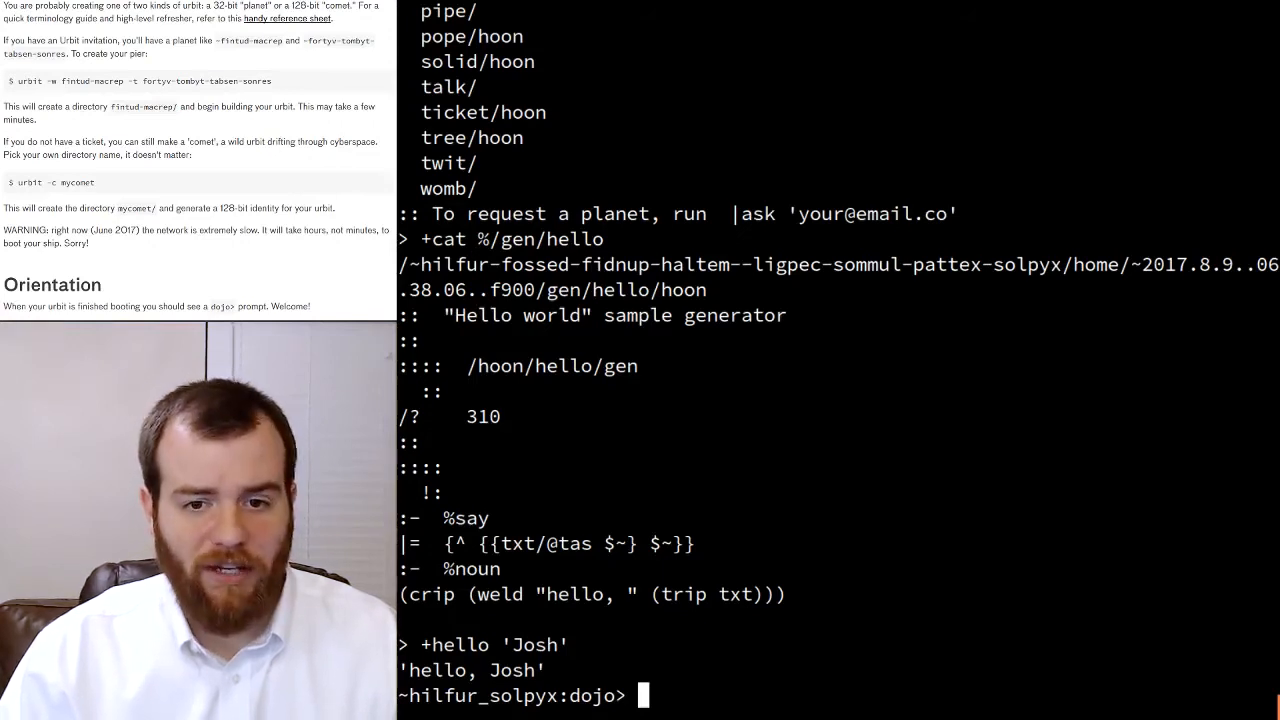
# - Mount the home desk with |mount % and exit the urbit to bash
pyautogui.write('|mount %')
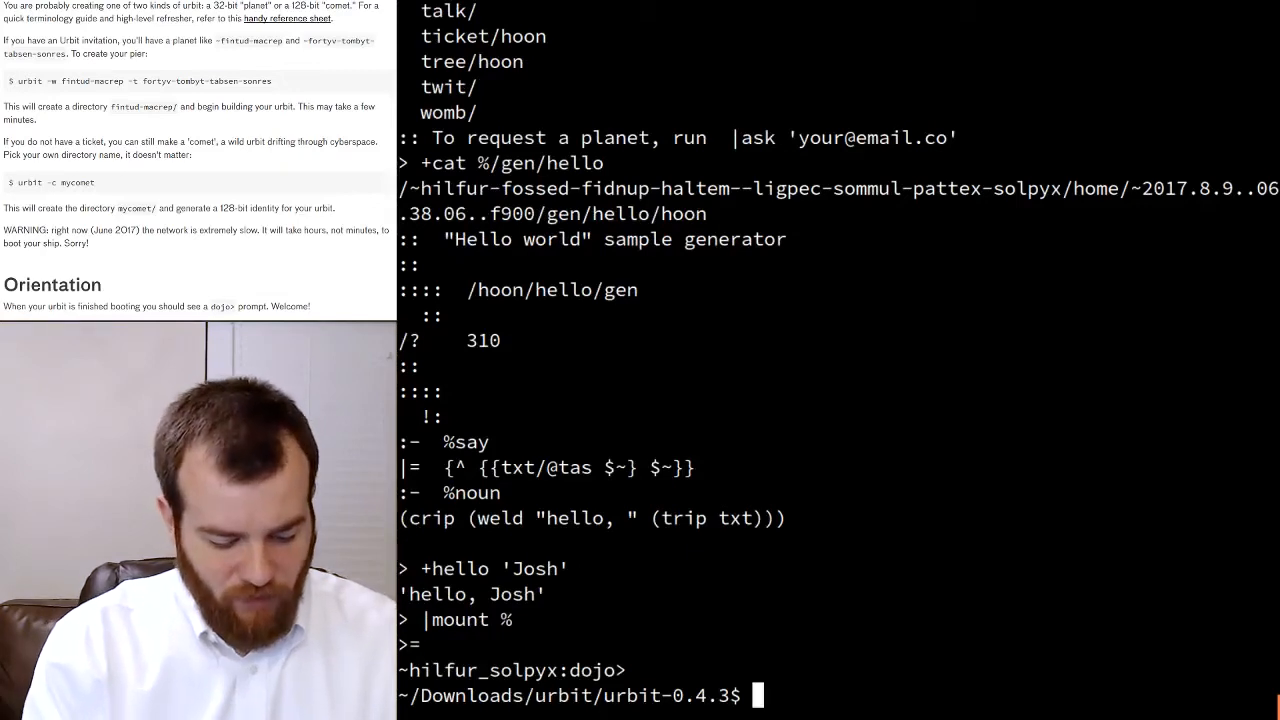
# - List newcomet/home to see the mounted app, arvo, gen, lib and mar folders
pyautogui.write('ls')
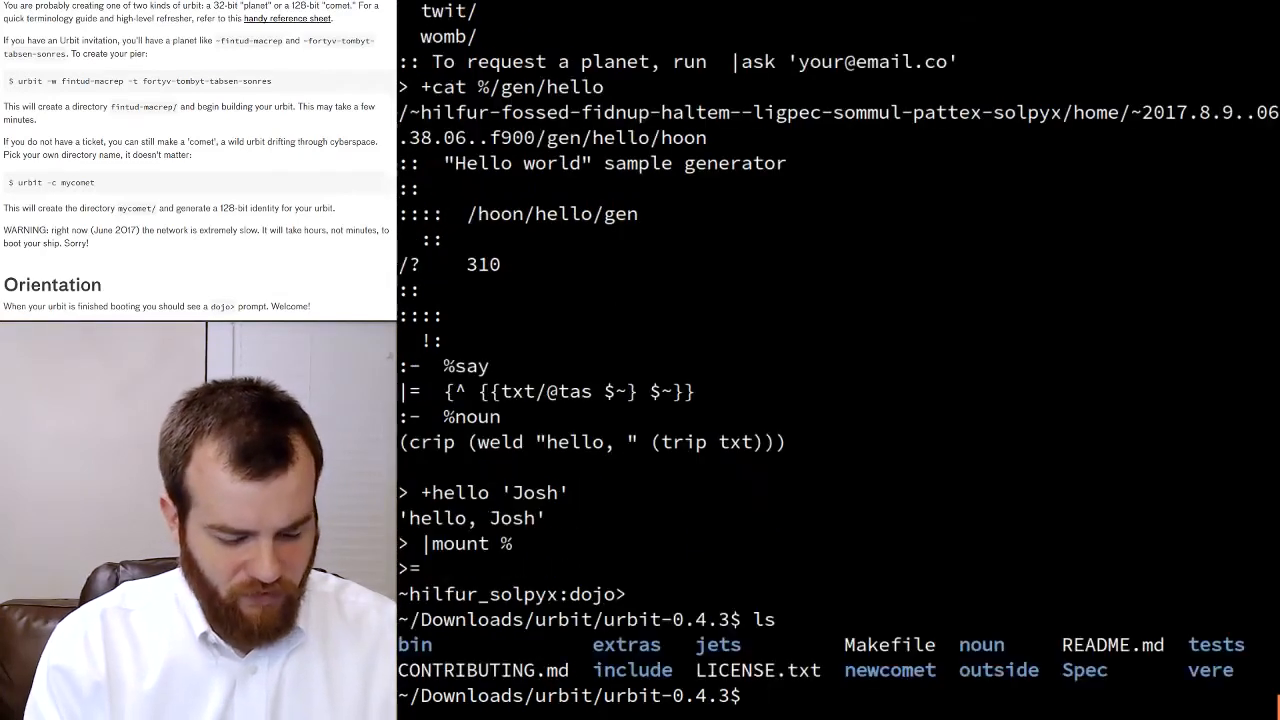
pyautogui.write('cd newcomet')
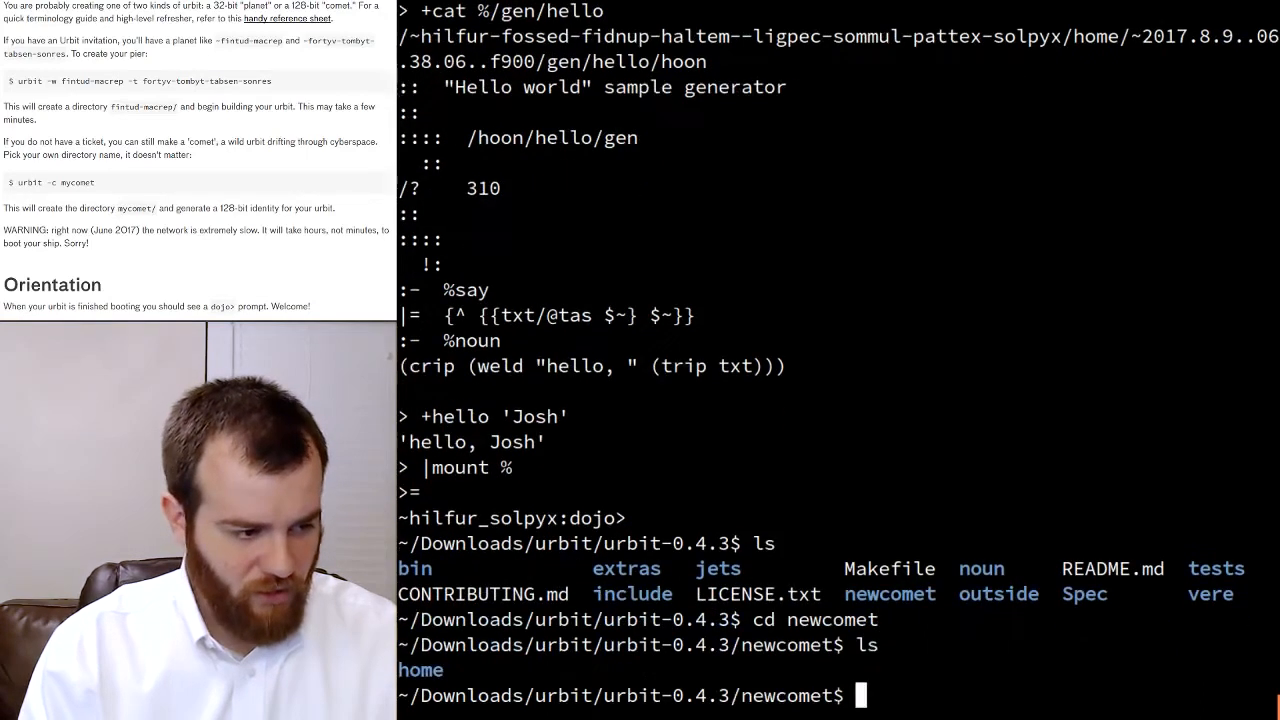
pyautogui.write('cd')
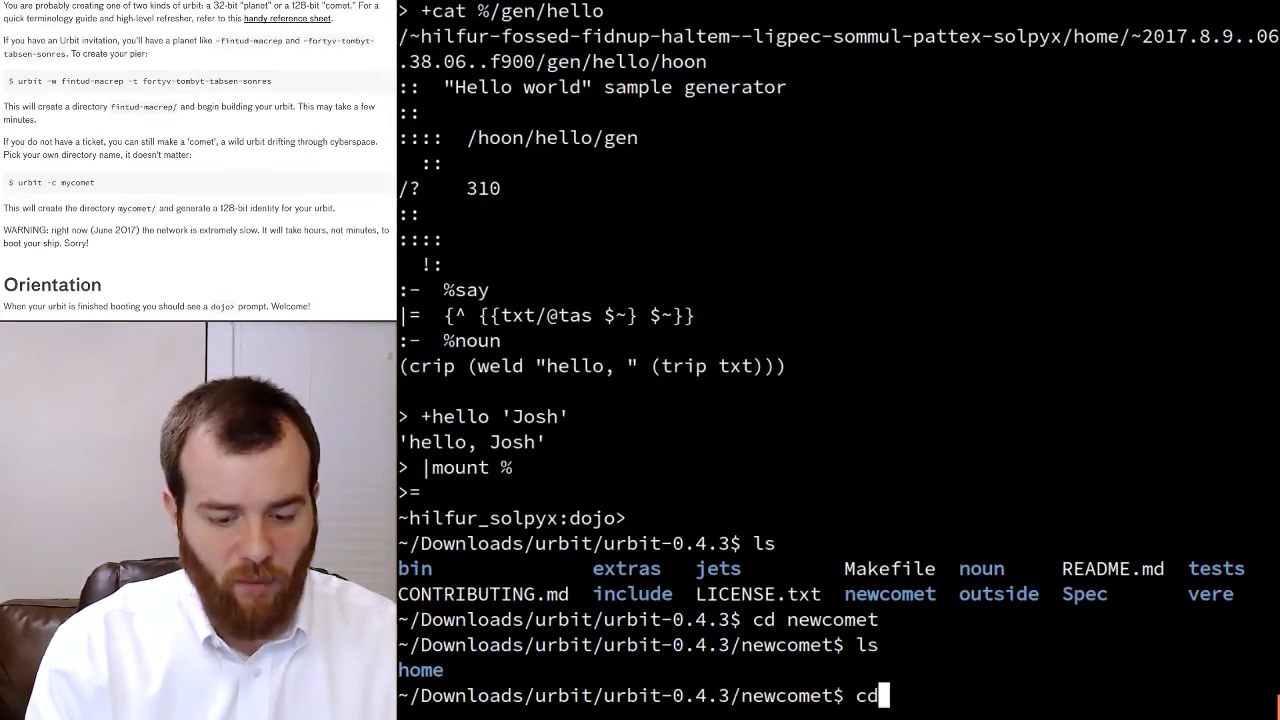
pyautogui.write('home')
pyautogui.write('ls')
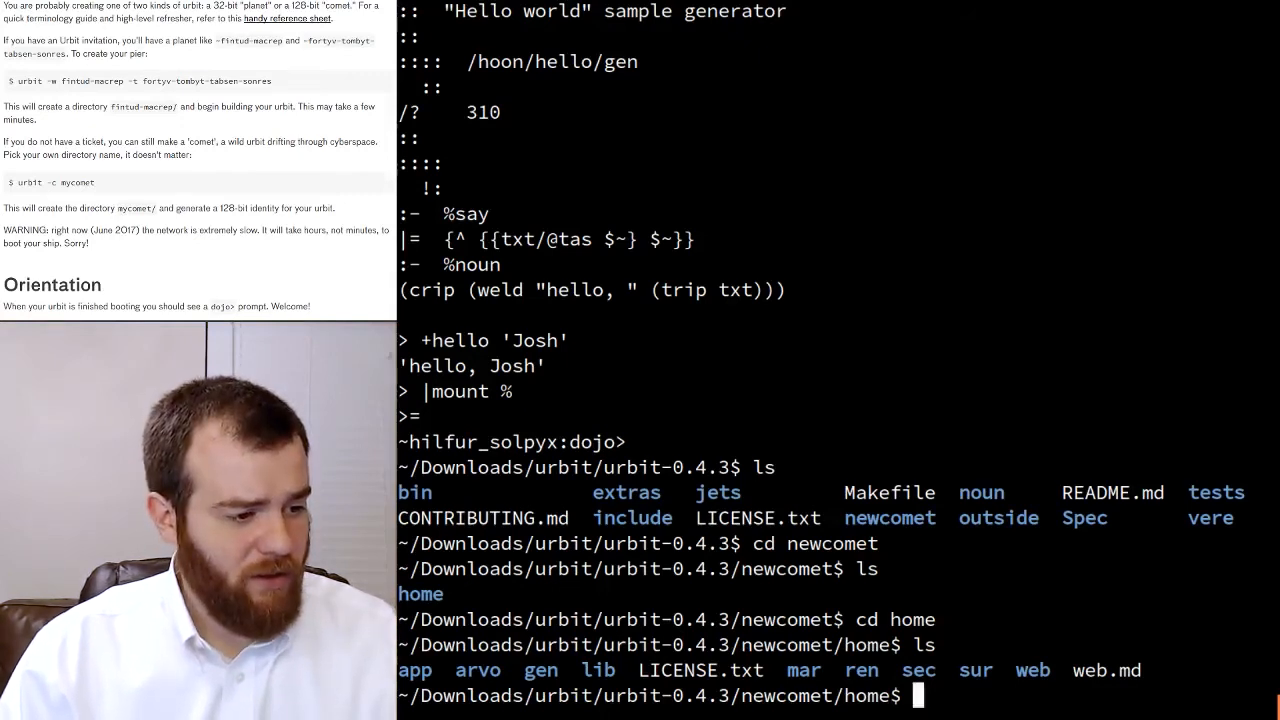
pyautogui.write('cd ..')
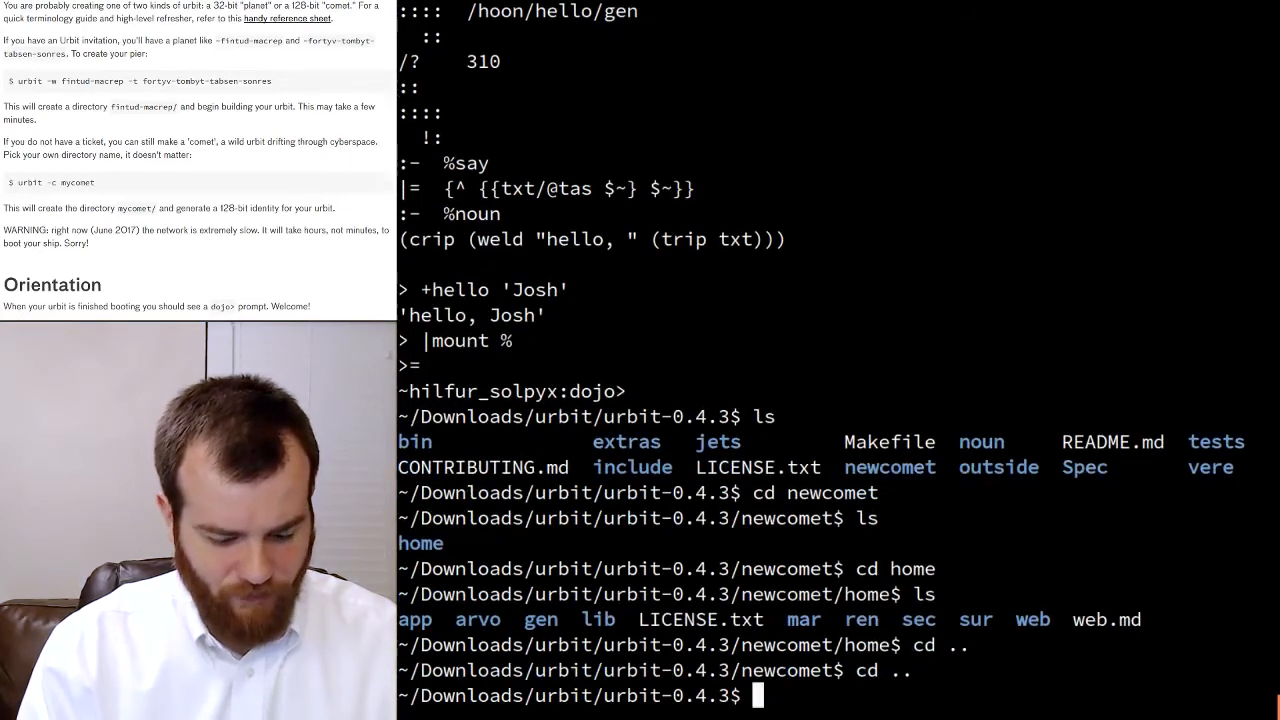
# - Restart the existing comet with urbit newcomet until its dojo prompt appears
pyautogui.write('urbit newcom')
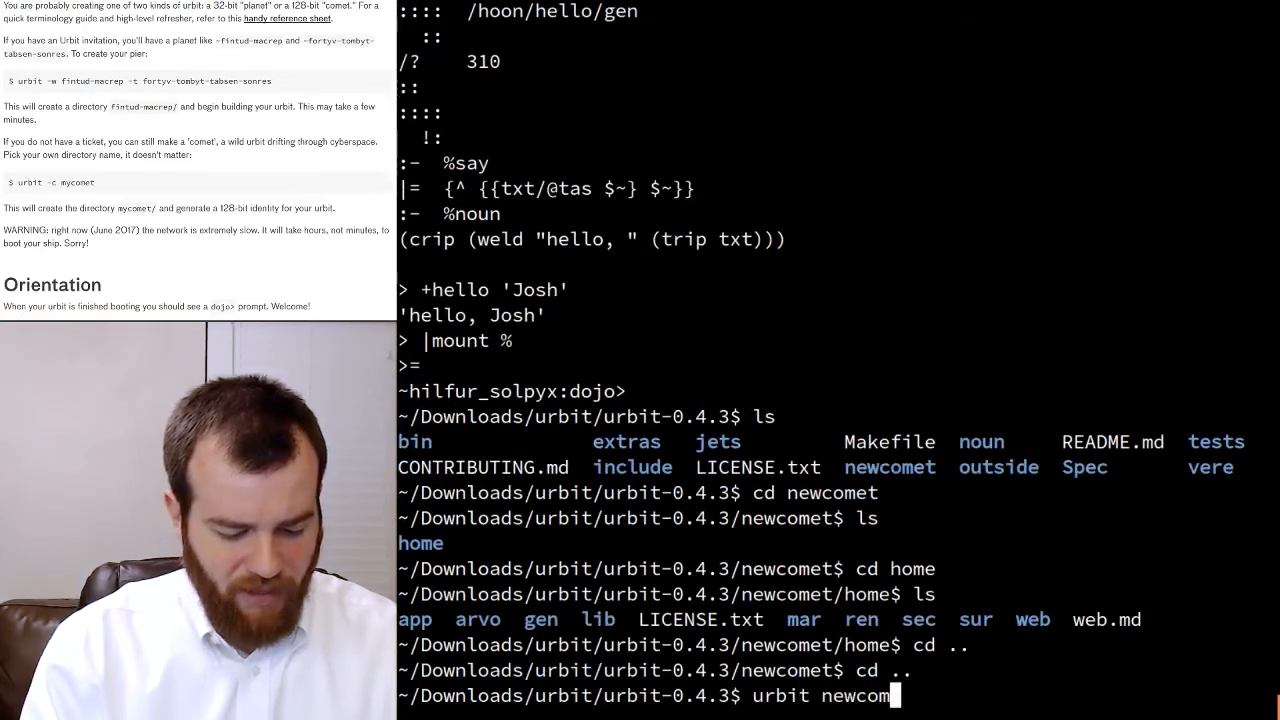
pyautogui.write('et')
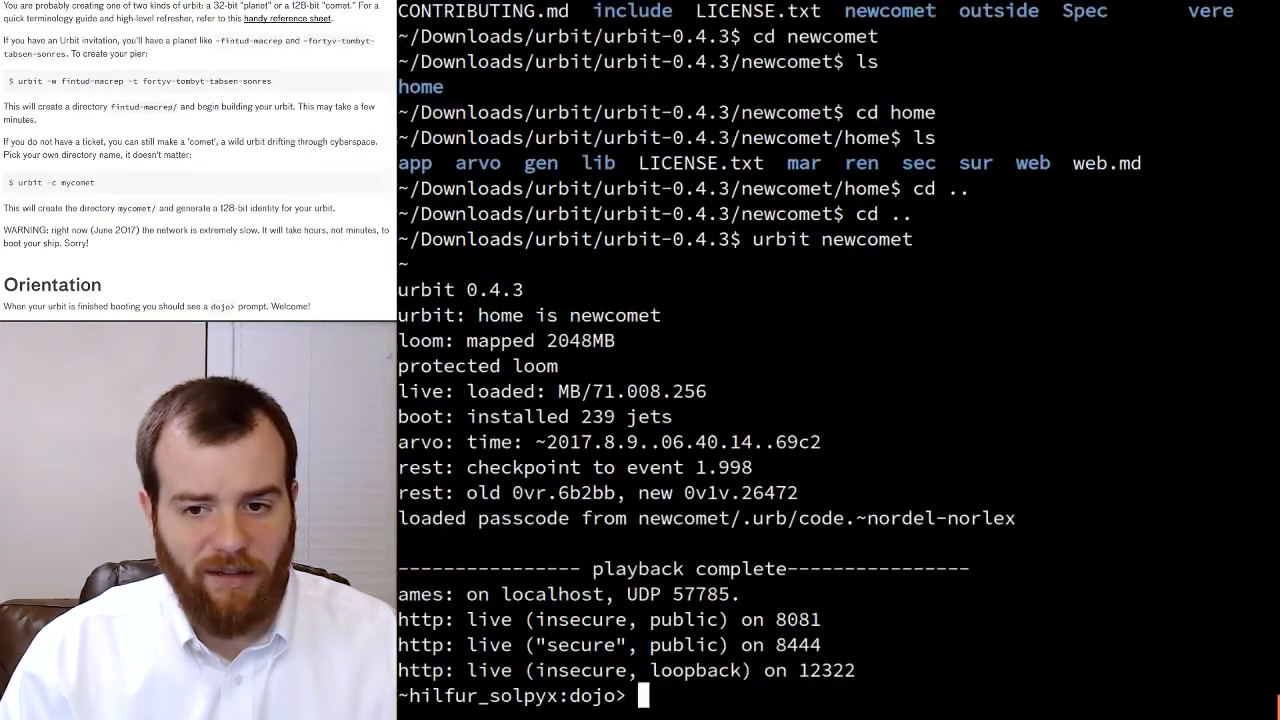
pyautogui.write('«sync»')
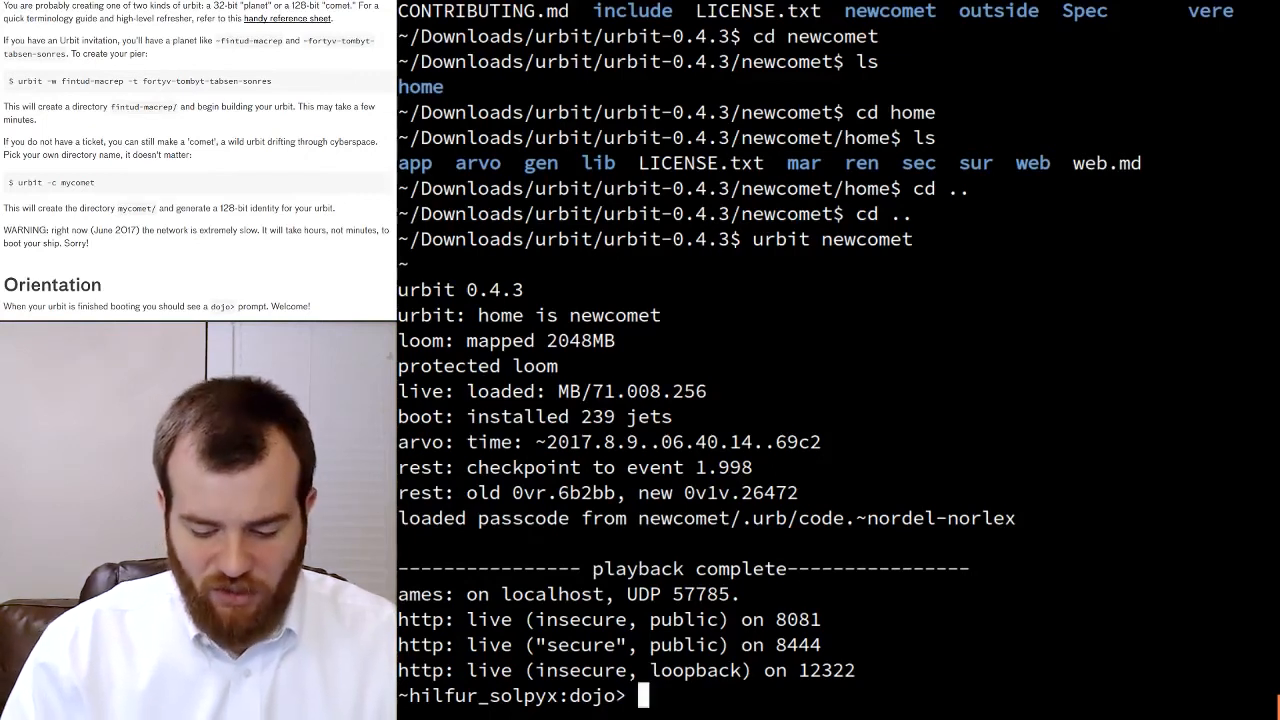
# - Send |hi ~taglux-nidsep "Hello ~taglux!" to the planet
pyautogui.write('hi')
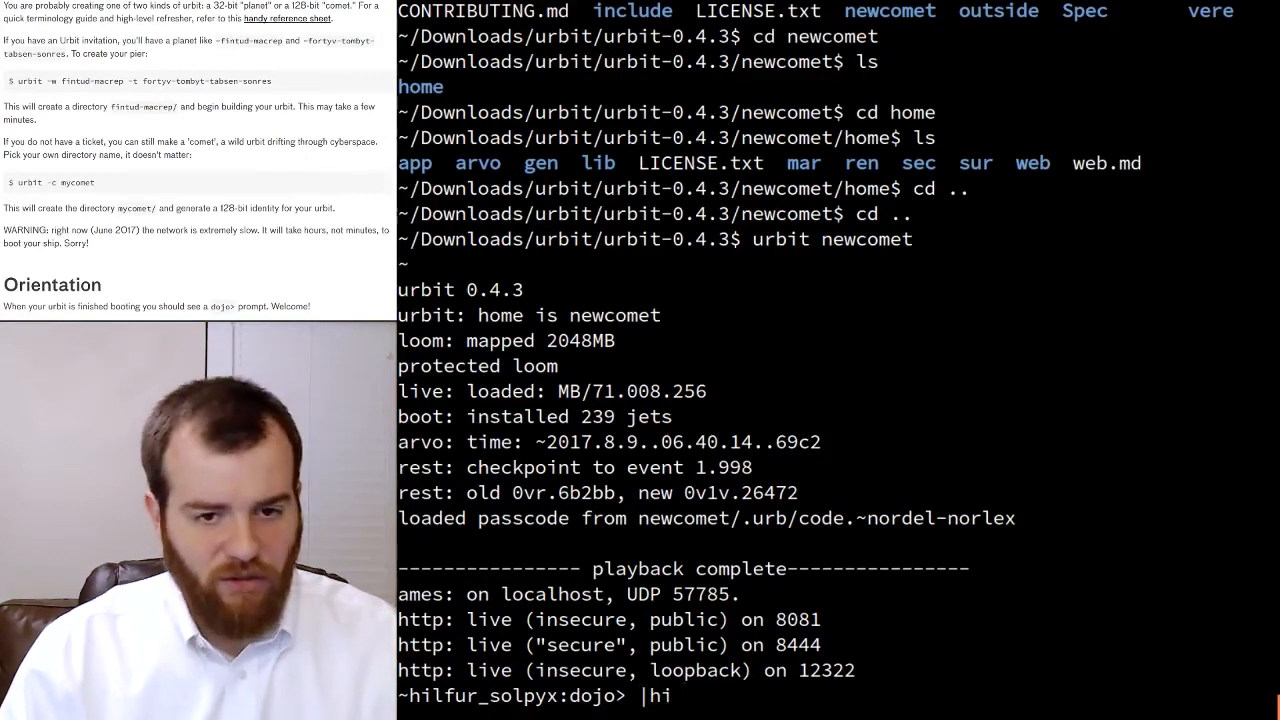
pyautogui.write('~taglux-')
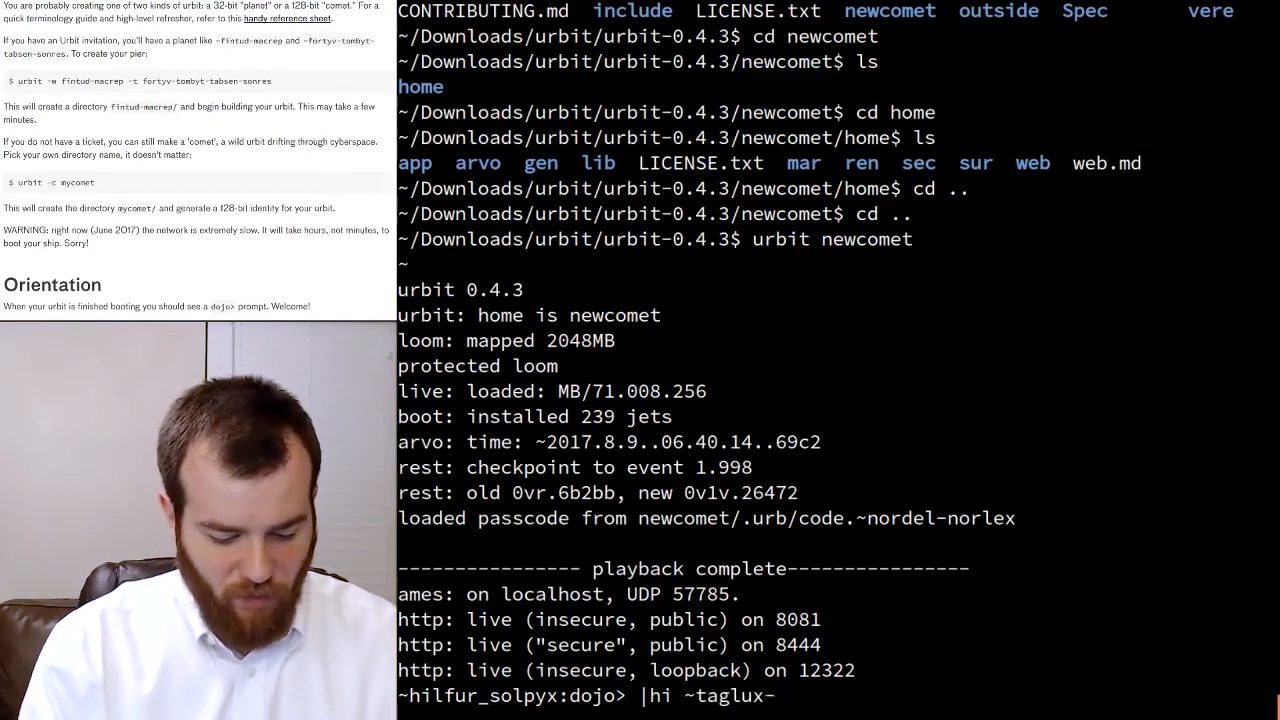
pyautogui.write('nid')
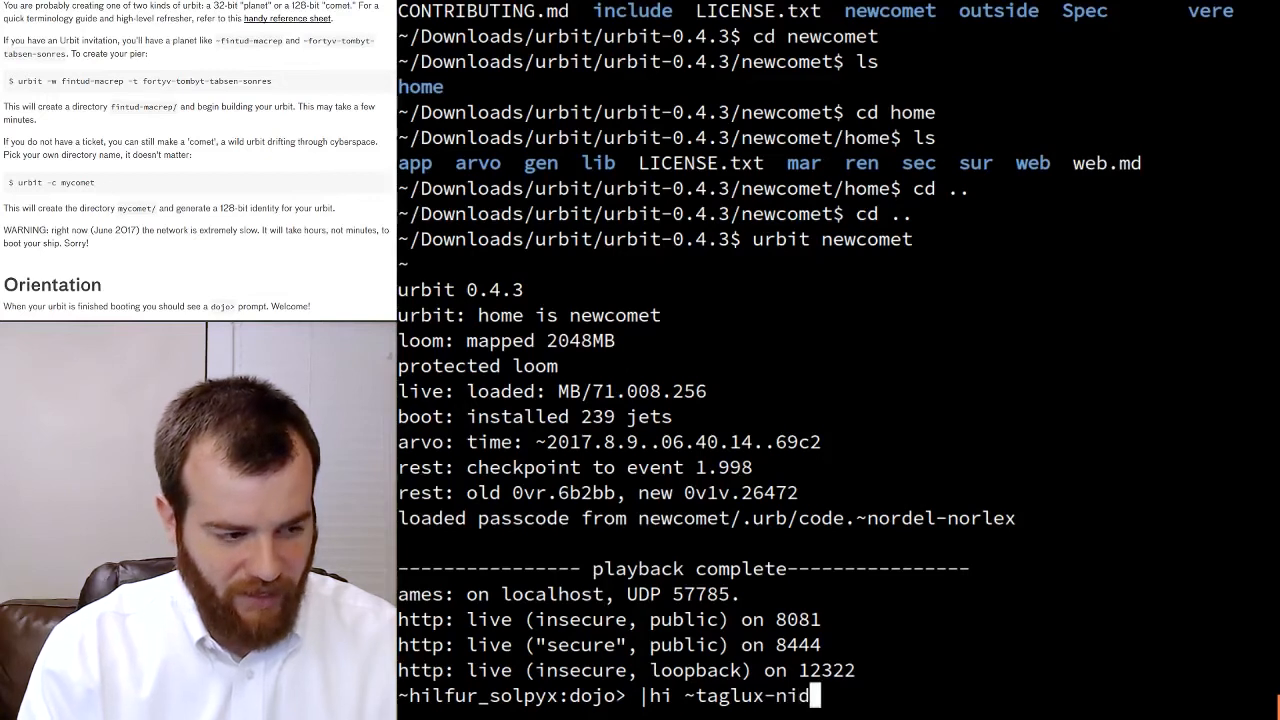
pyautogui.write('sep')
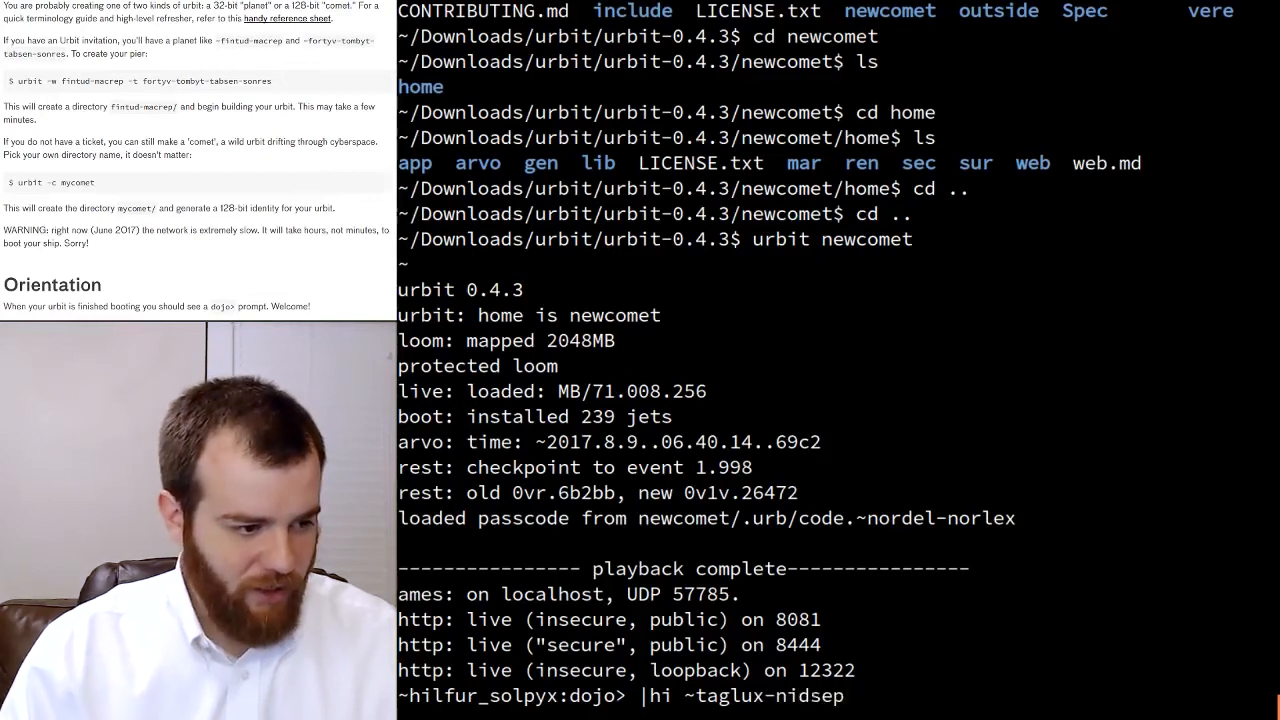
pyautogui.write('"Hello ~tagl')
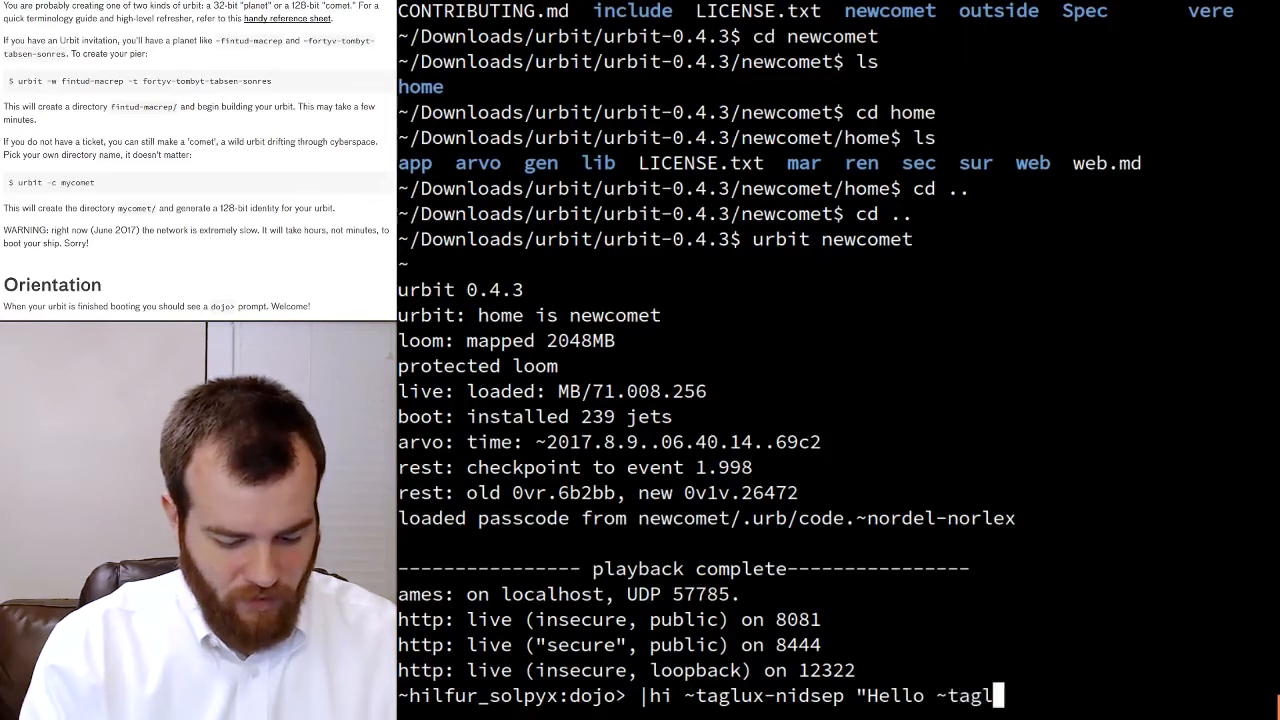
pyautogui.write('ux!"')
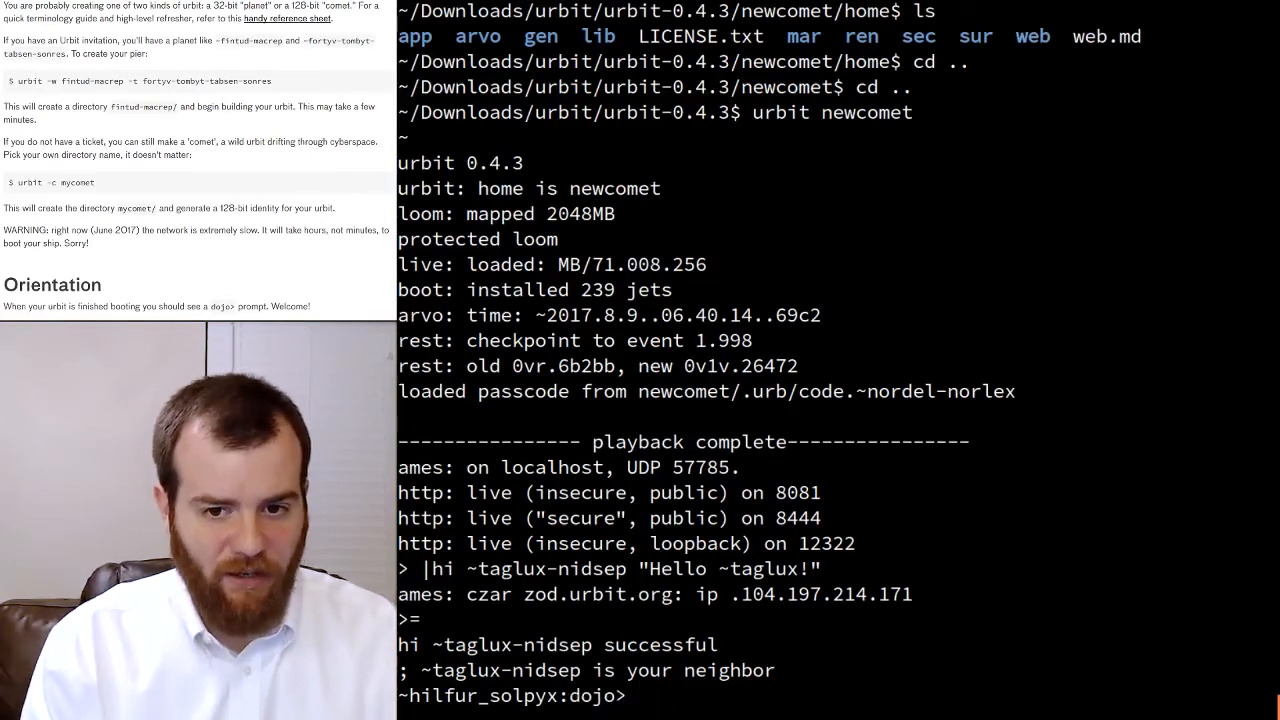
# - Switch to talk and join ~marzod/urbit-meta, which assigns the '=' glyph
pyautogui.write('talk[')
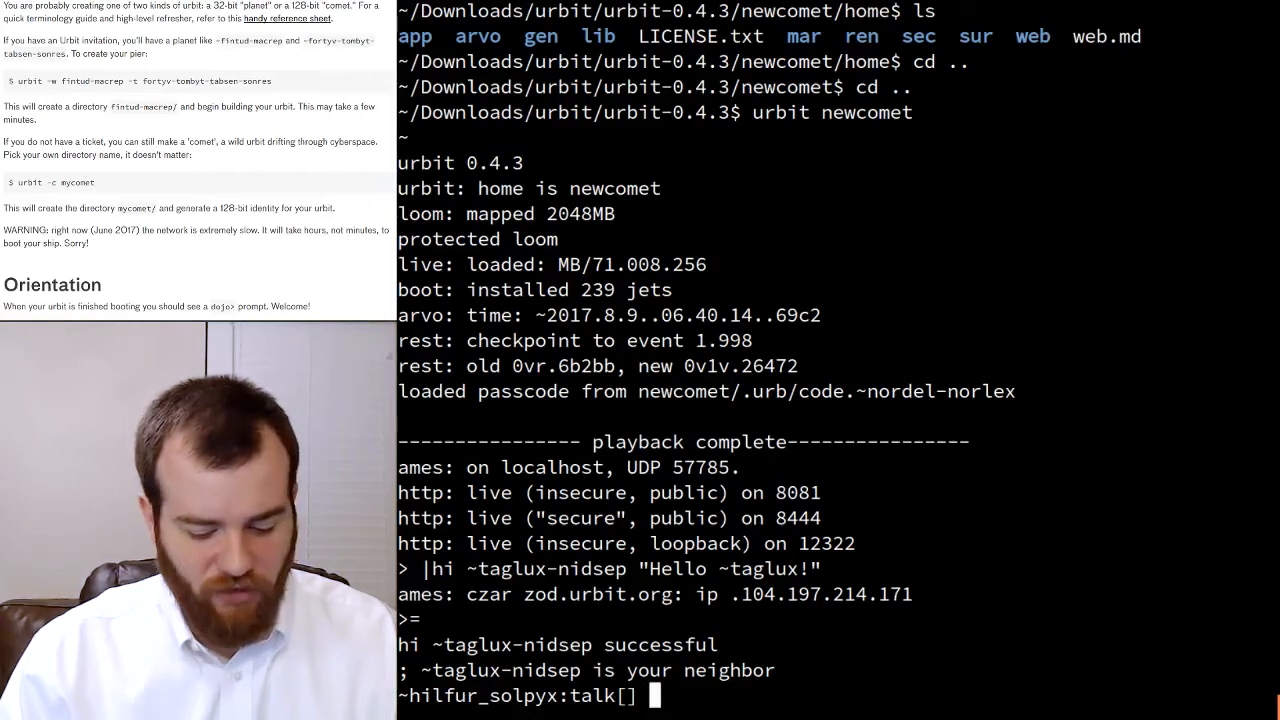
pyautogui.write(';join')
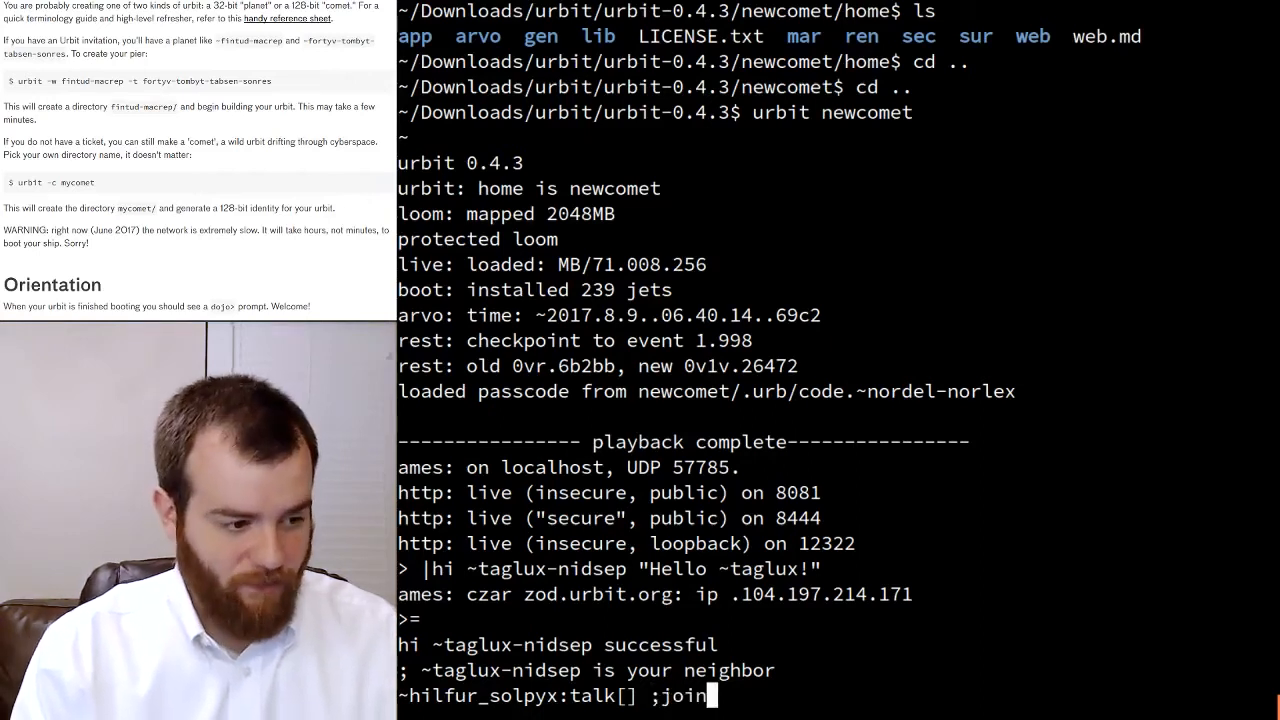
pyautogui.write('~ma')
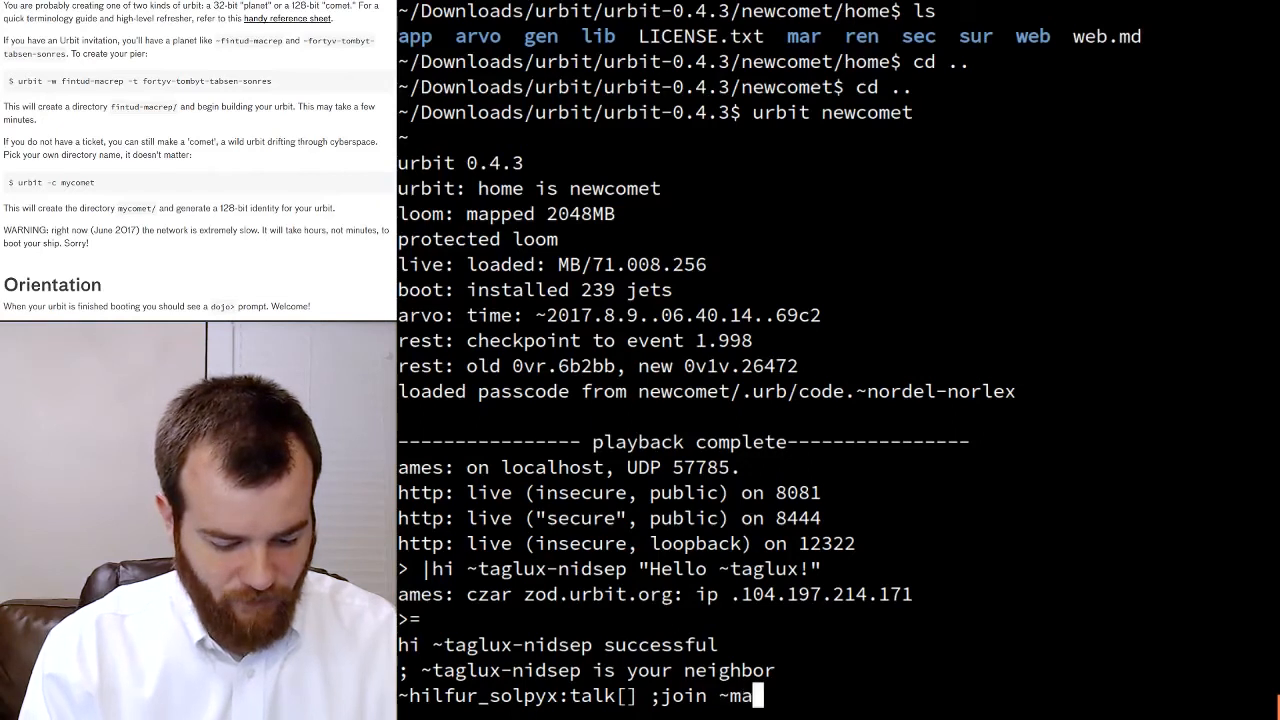
pyautogui.write('rzod/')
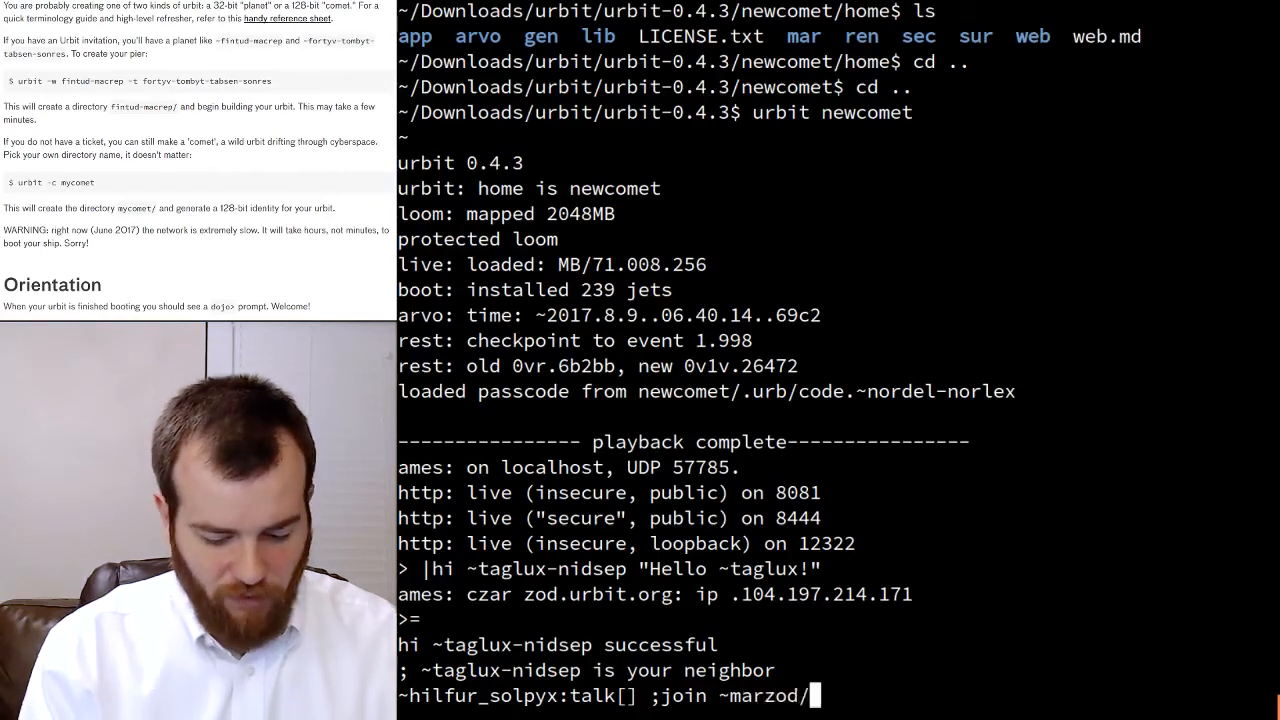
pyautogui.write('urbit-ma')
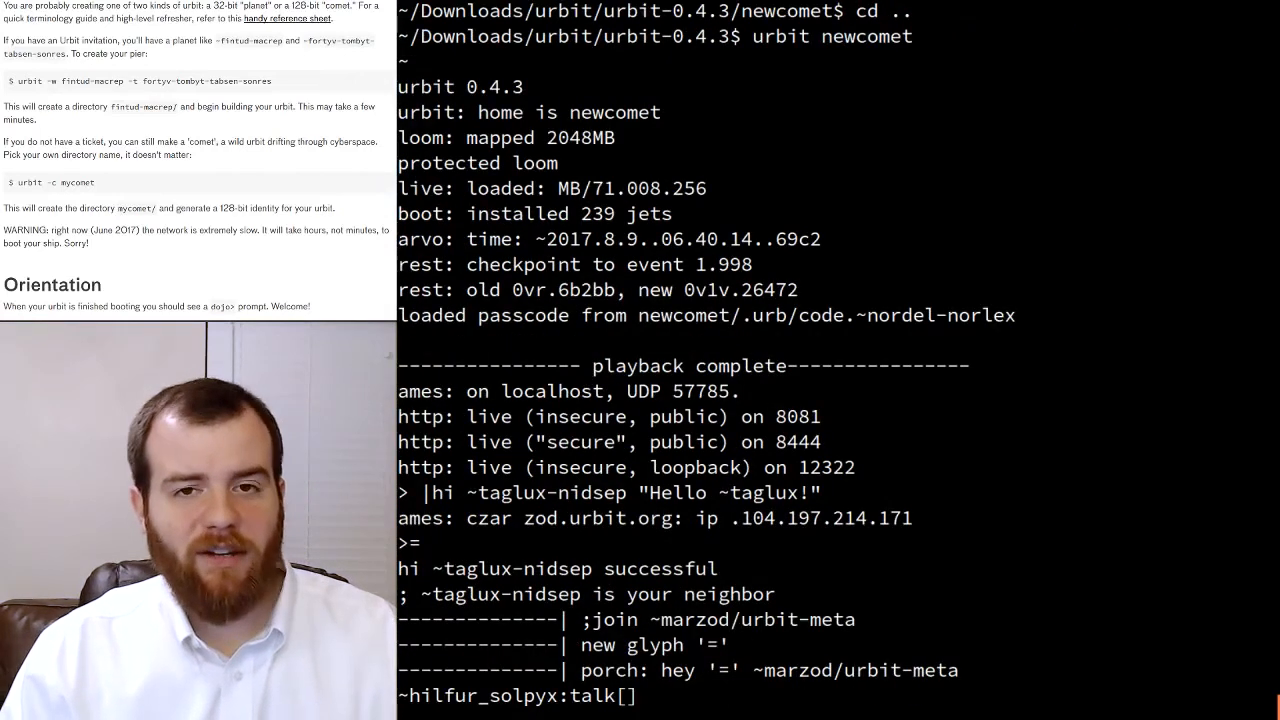
# - Scroll through the urbit-meta backlog as other members' messages stream in
pyautogui.scroll(-3)
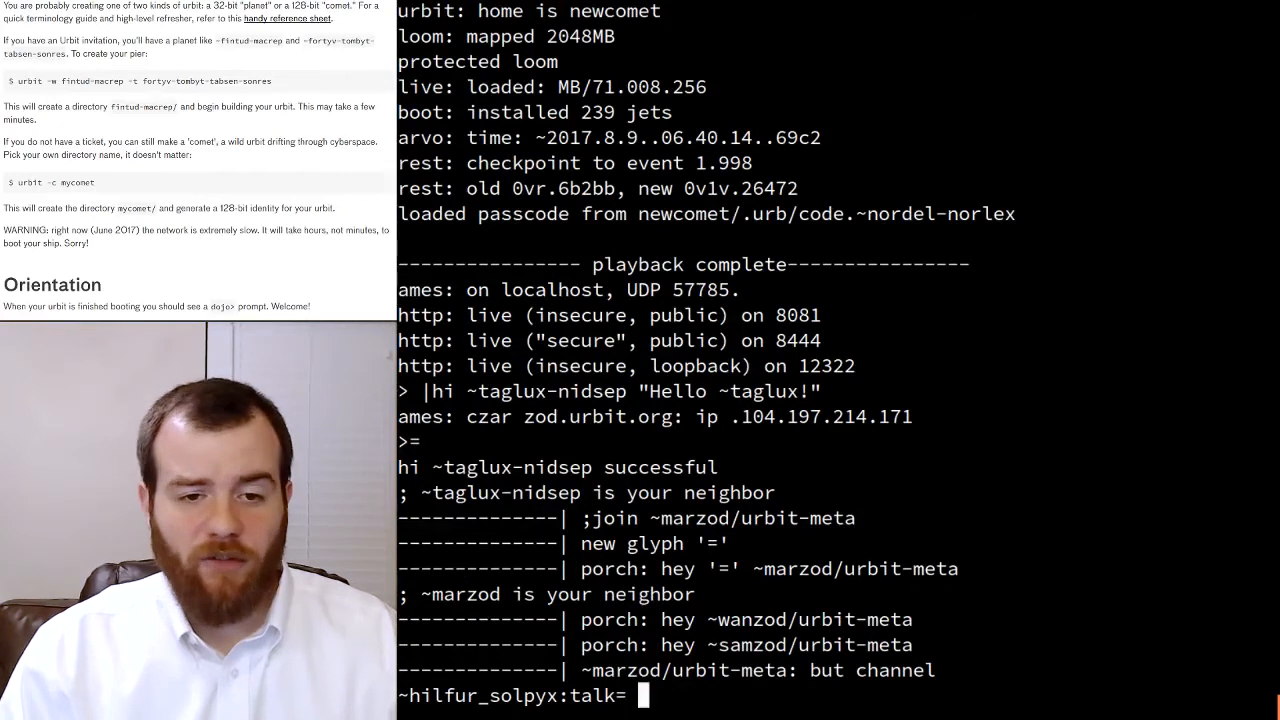
pyautogui.write('«ames»')
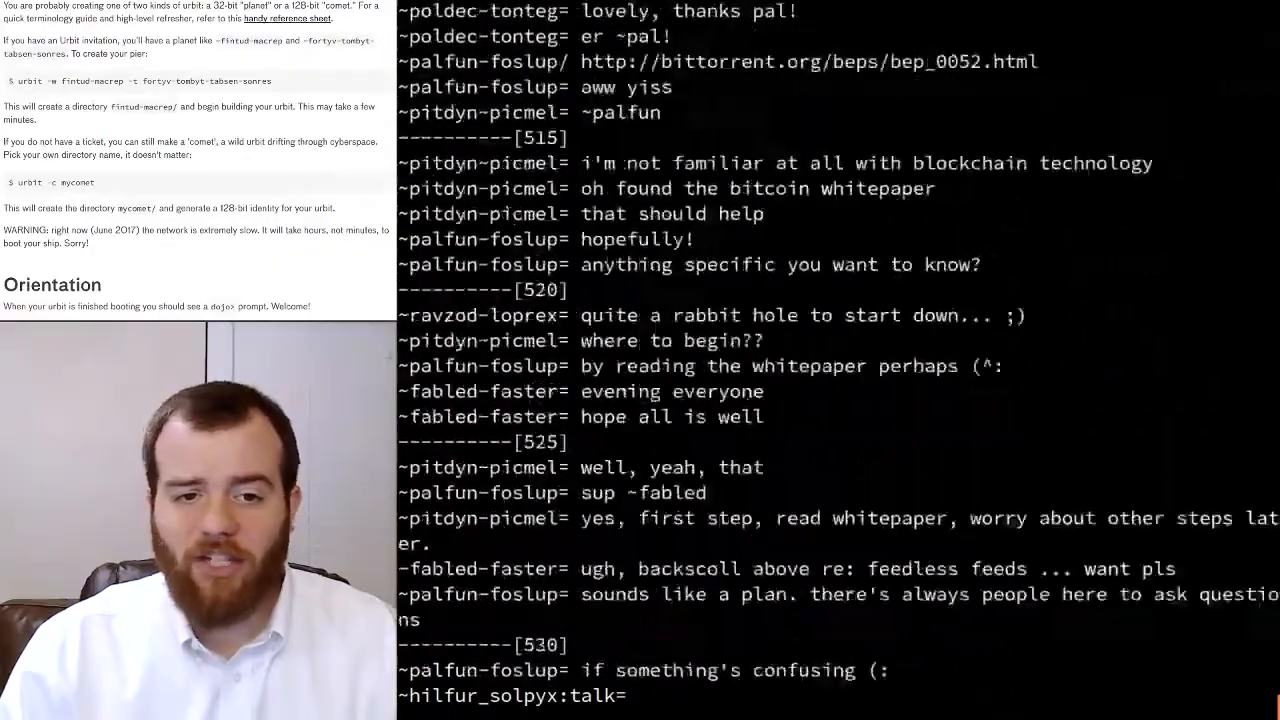
pyautogui.scroll(-3)
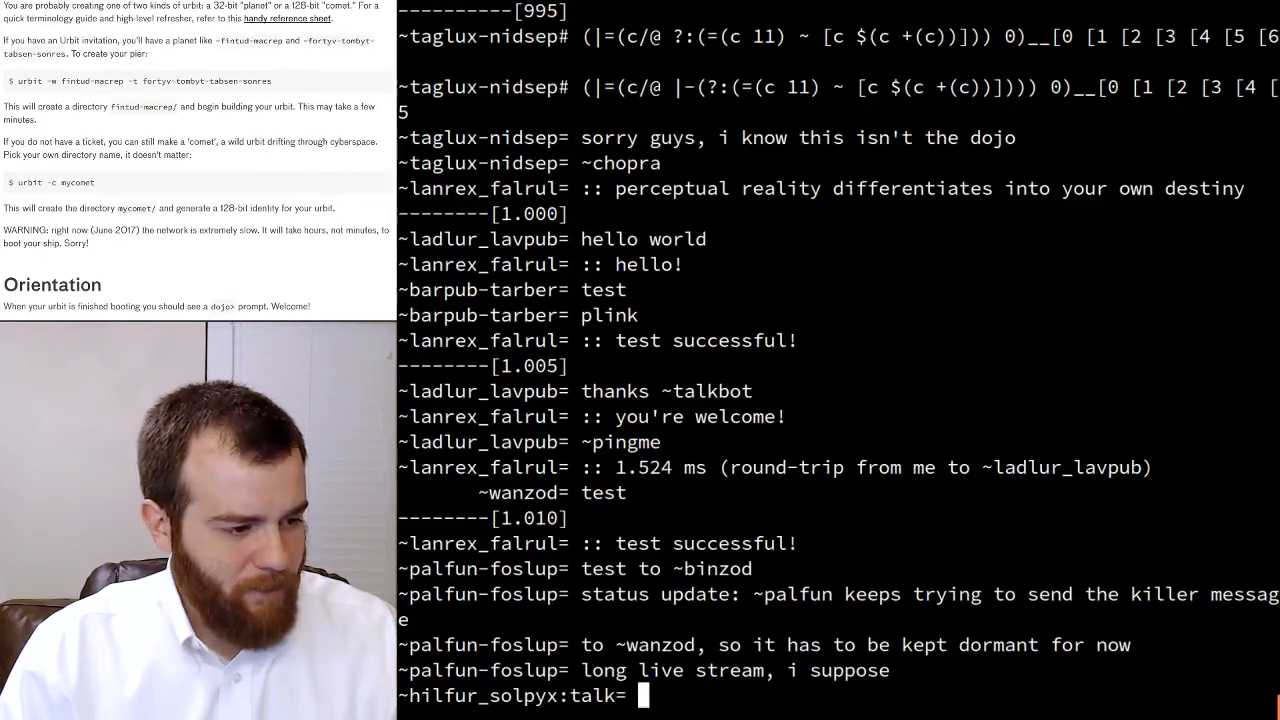
# - Post 'helloa world' and 'hello world' to urbit-meta, prompting talkbot's ':: hello!'
pyautogui.write('hello')
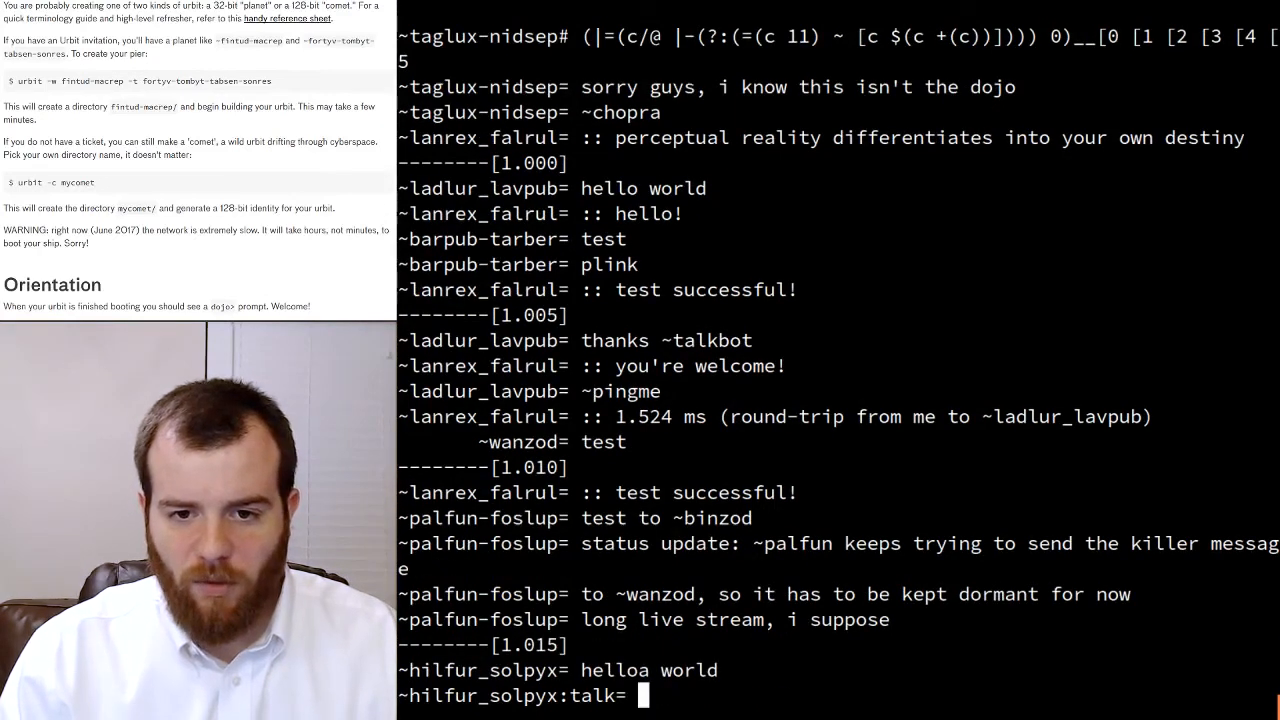
pyautogui.write('hell')
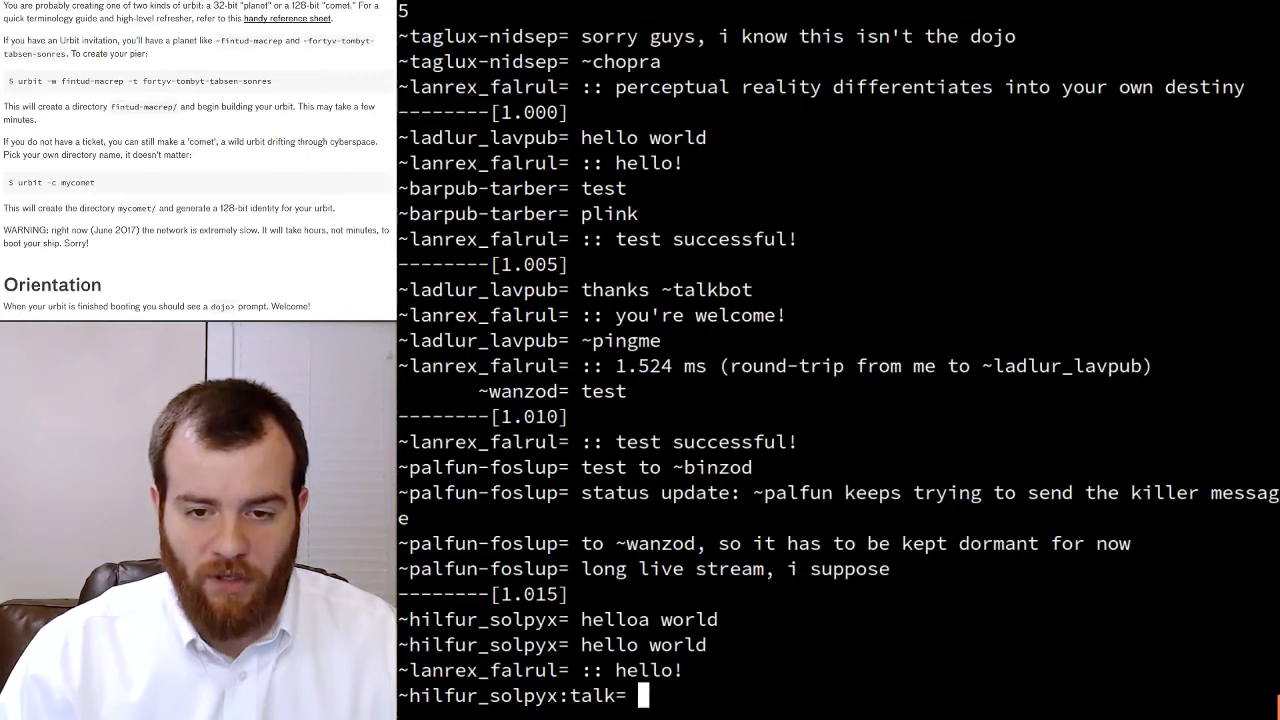
# - Post 'thanks ~talkbot', get 'you're welcome!', then begin typing ~pingme
pyautogui.write("you're welcom")
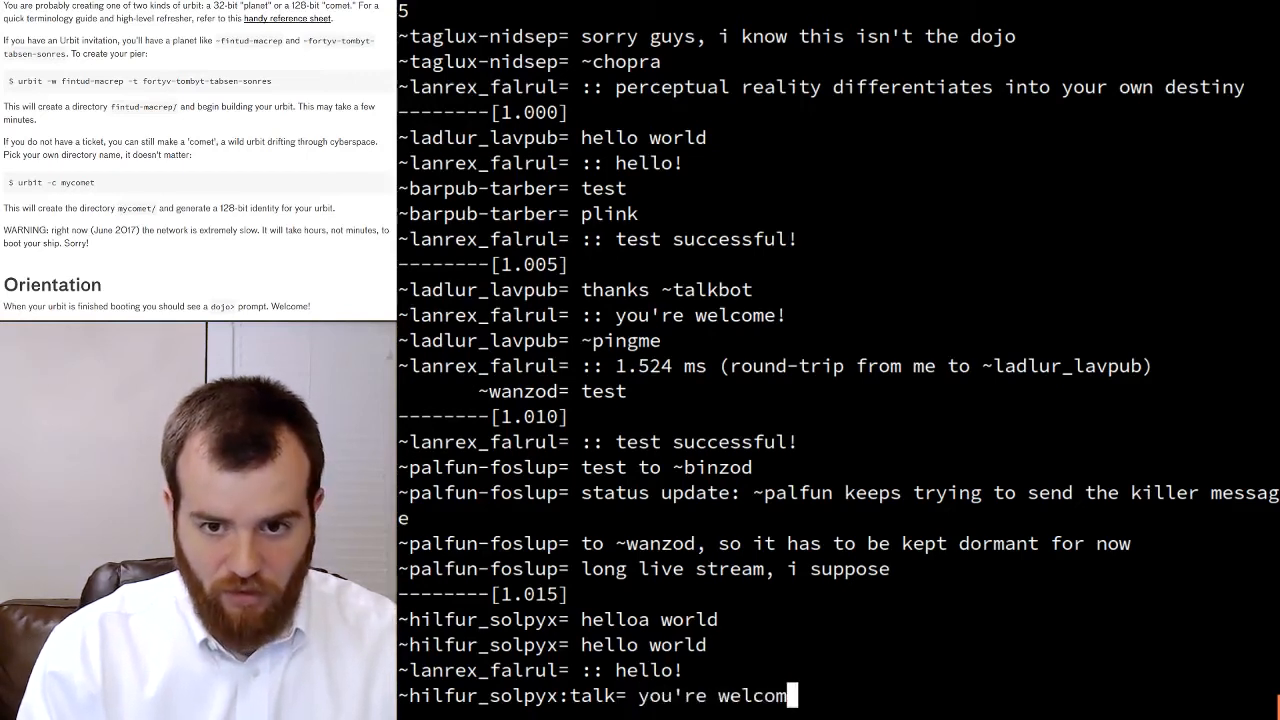
pyautogui.write('than')
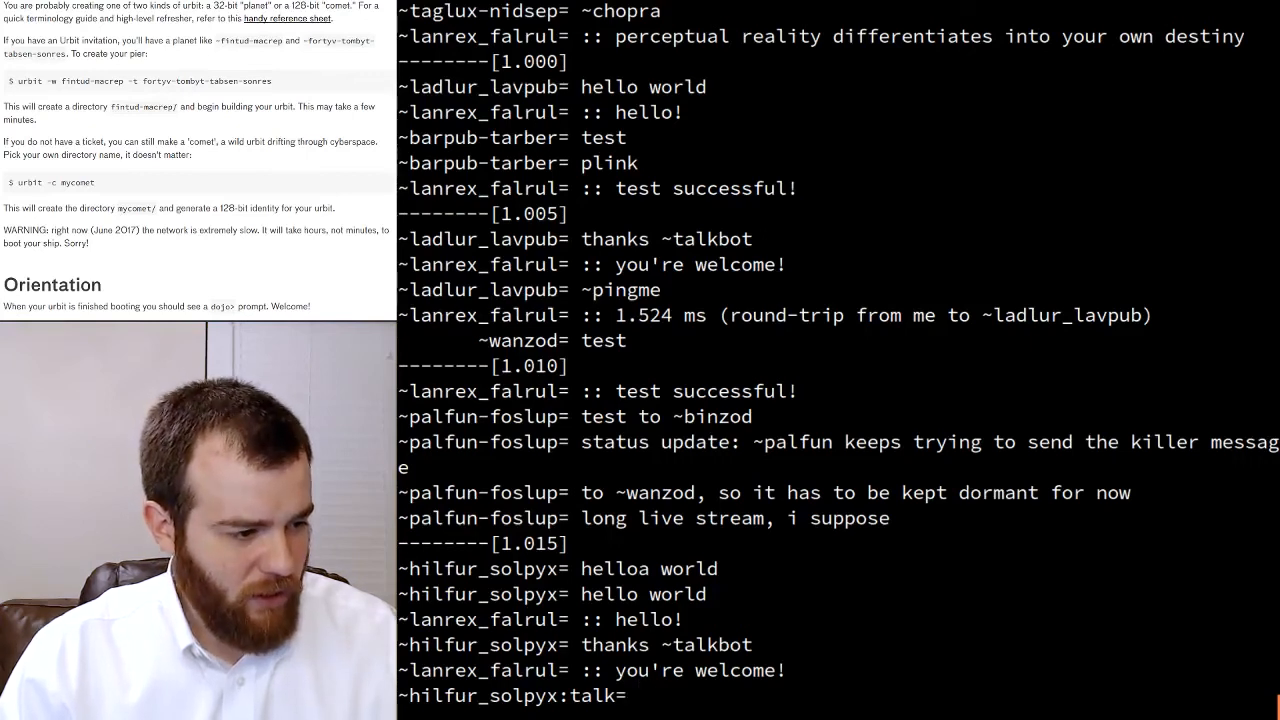
pyautogui.write('~p')
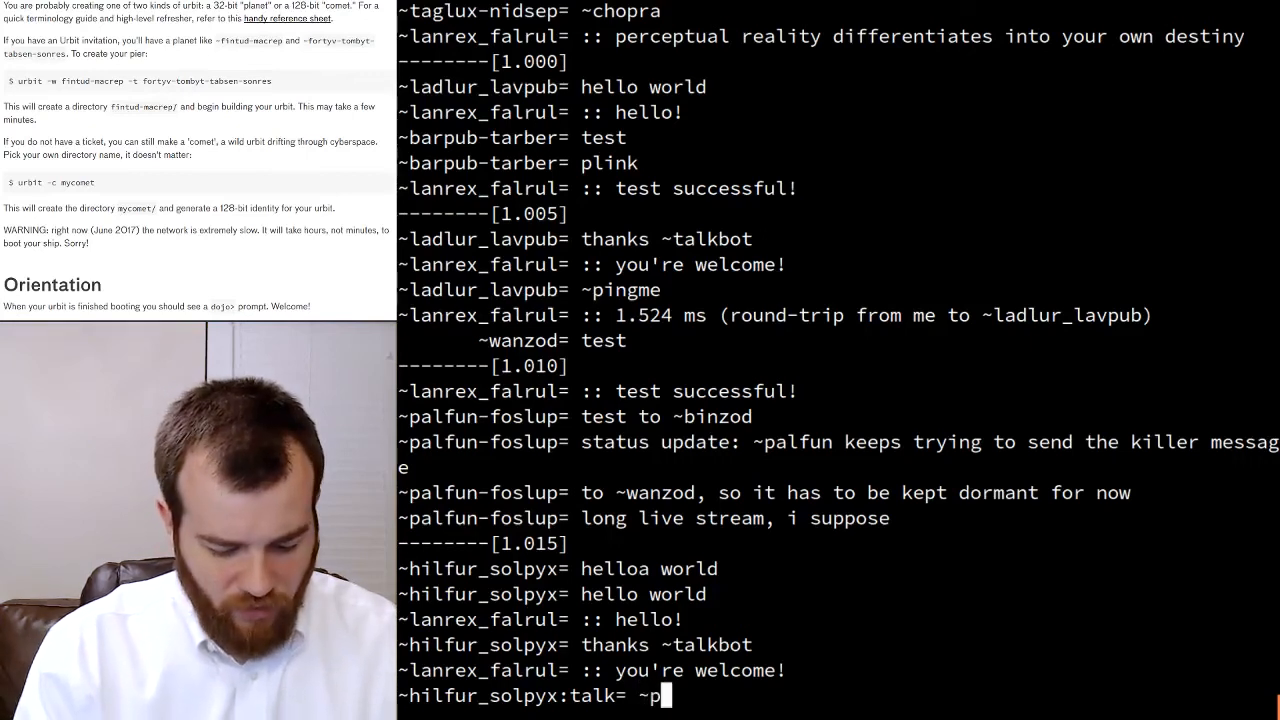
pyautogui.write('ingme')
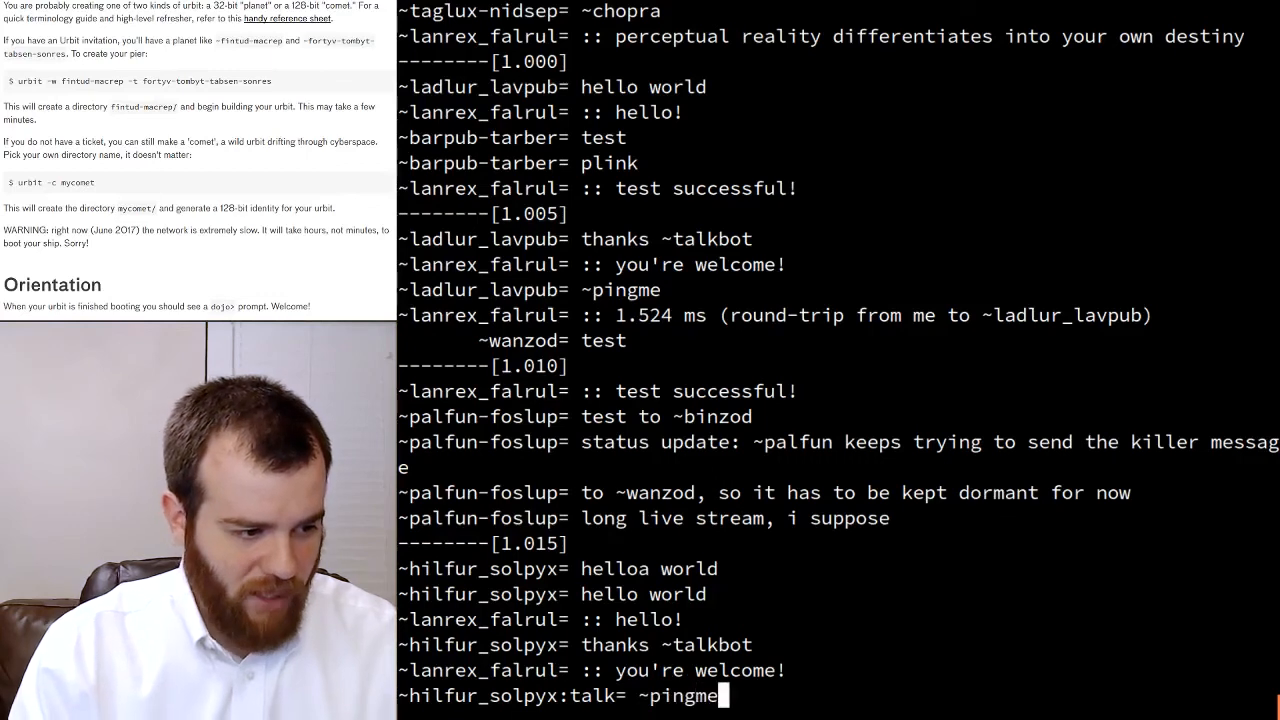